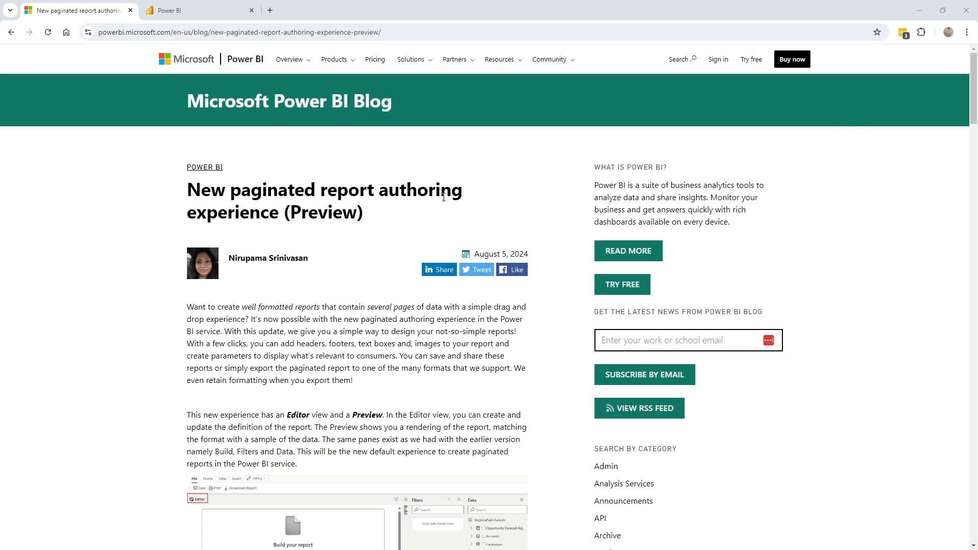
- Browse the workspace items and look at the new item choices without creating anything
scroll("down", 3)
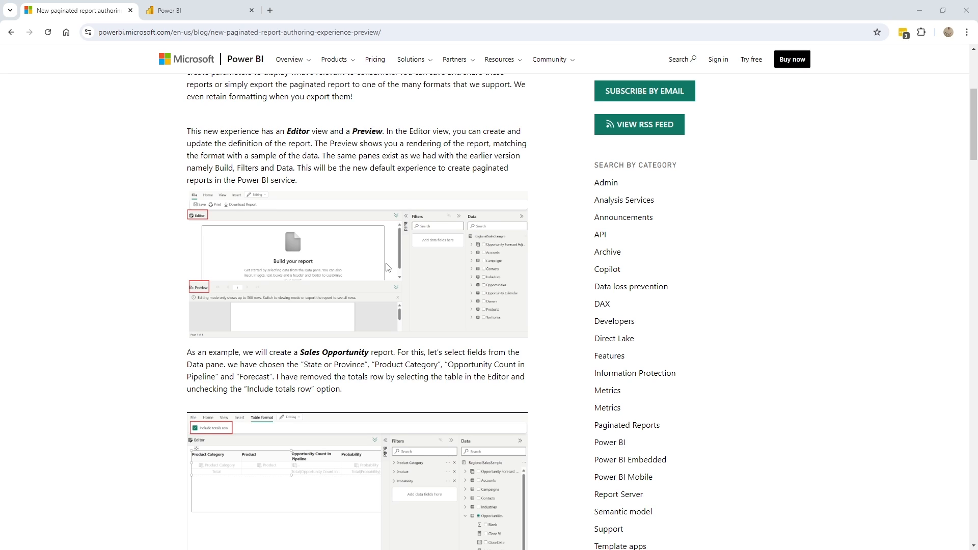
scroll("down", 3)
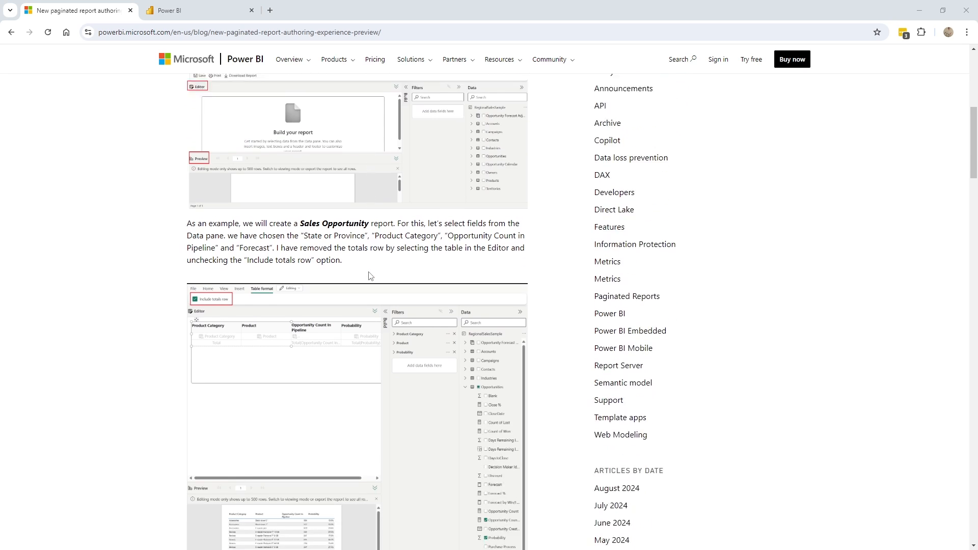
scroll("down", 3)
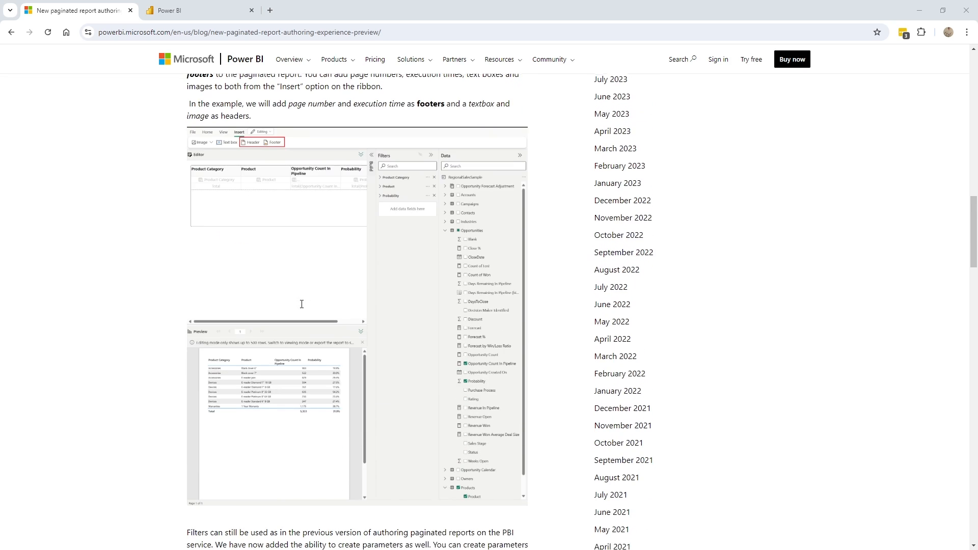
scroll("down", 3)
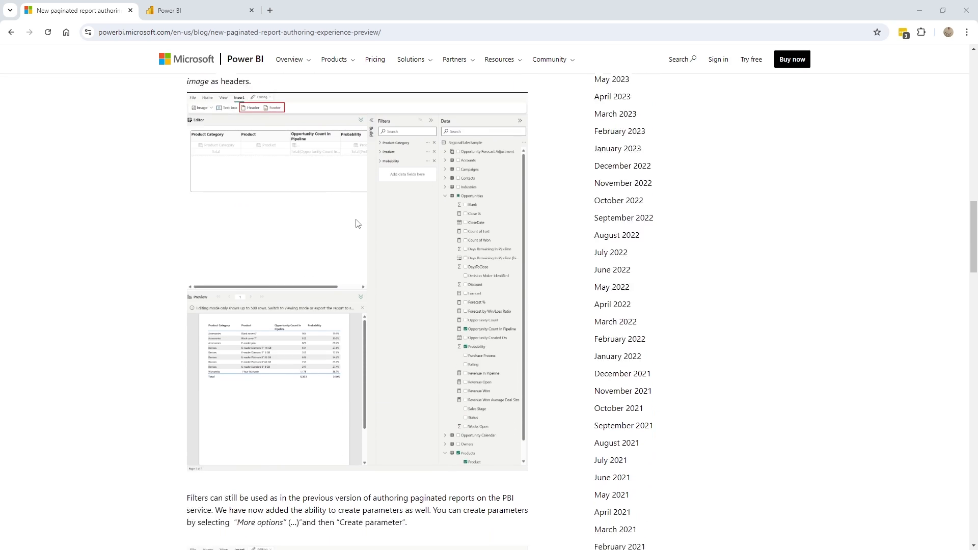
scroll("down", 3)
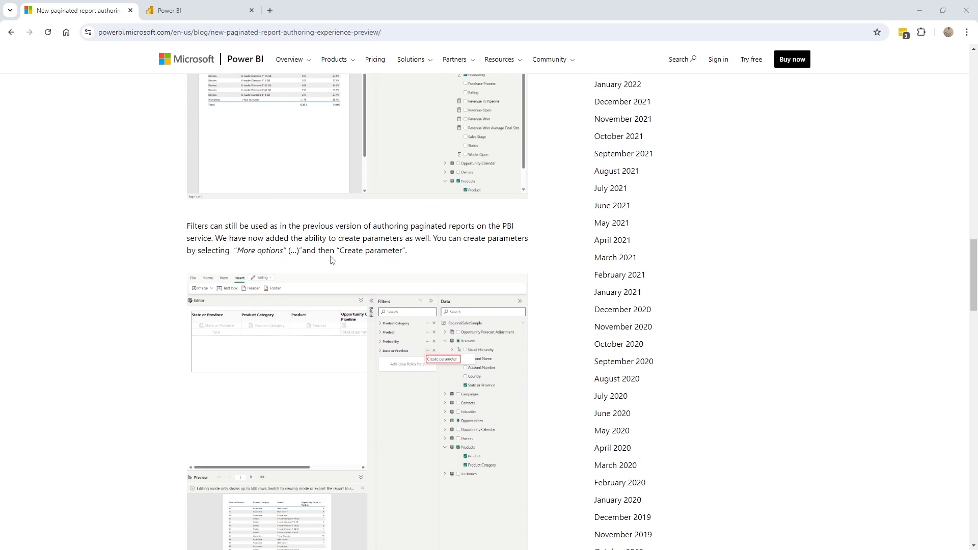
double_click(371, 250)
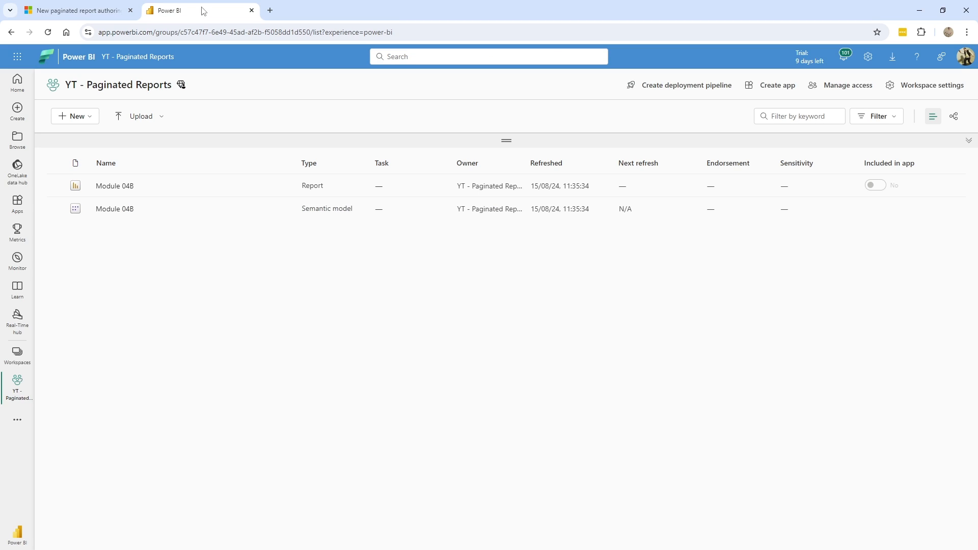
mouse_move(115, 209)
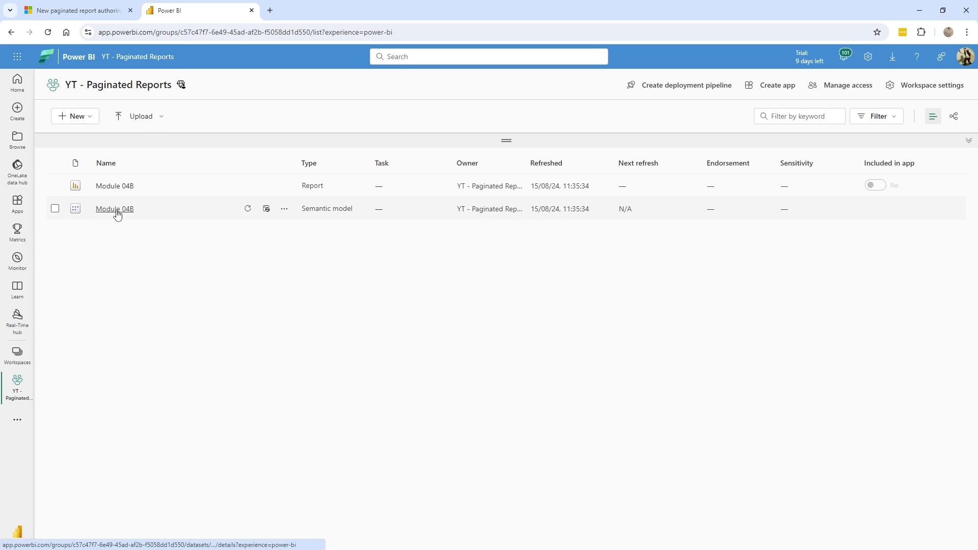
mouse_move(114, 209)
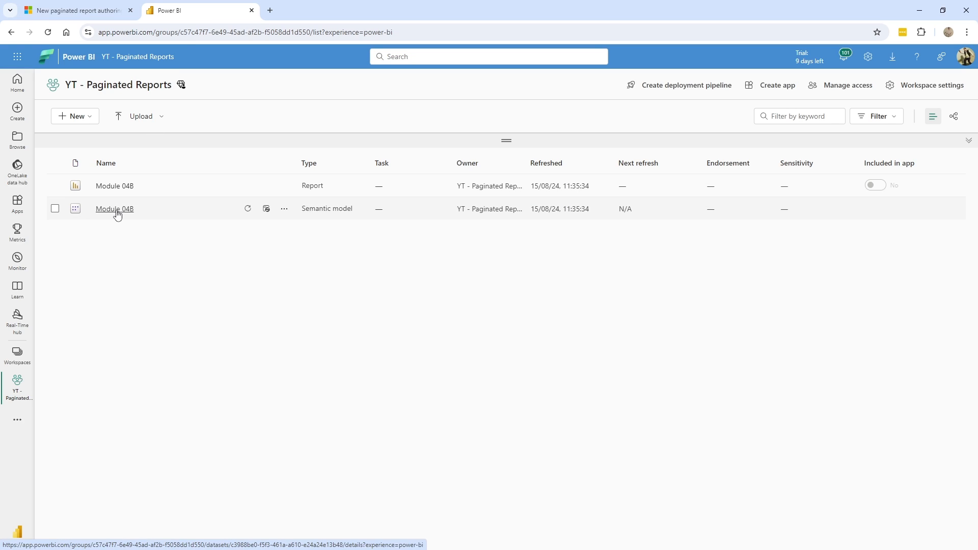
left_click(75, 116)
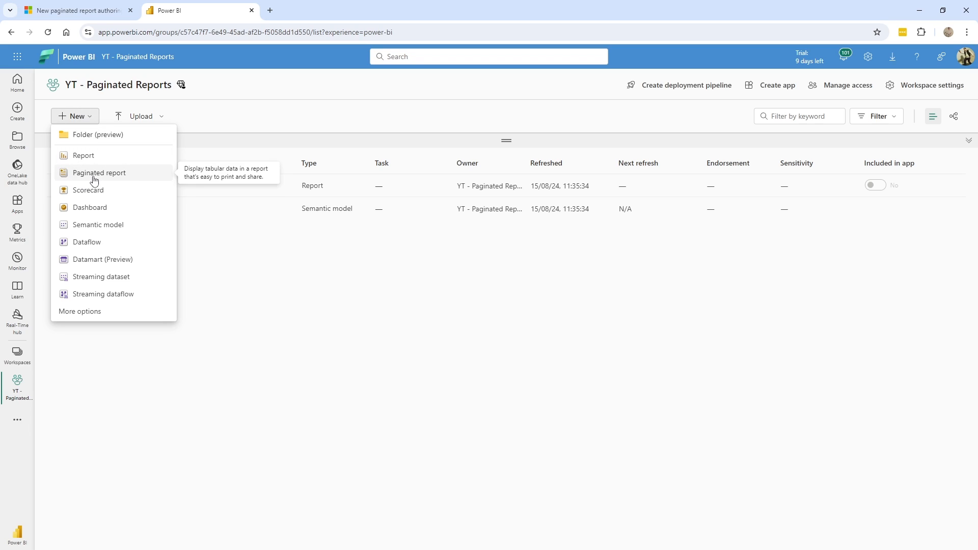
left_click(311, 333)
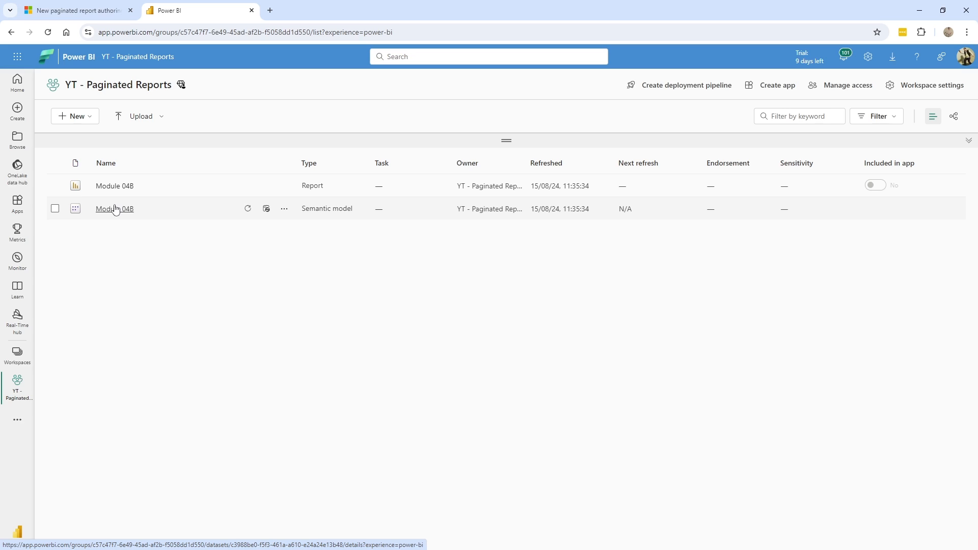
- Open the Module 04B semantic model and choose Create a paginated report from Explore this data
left_click(114, 209)
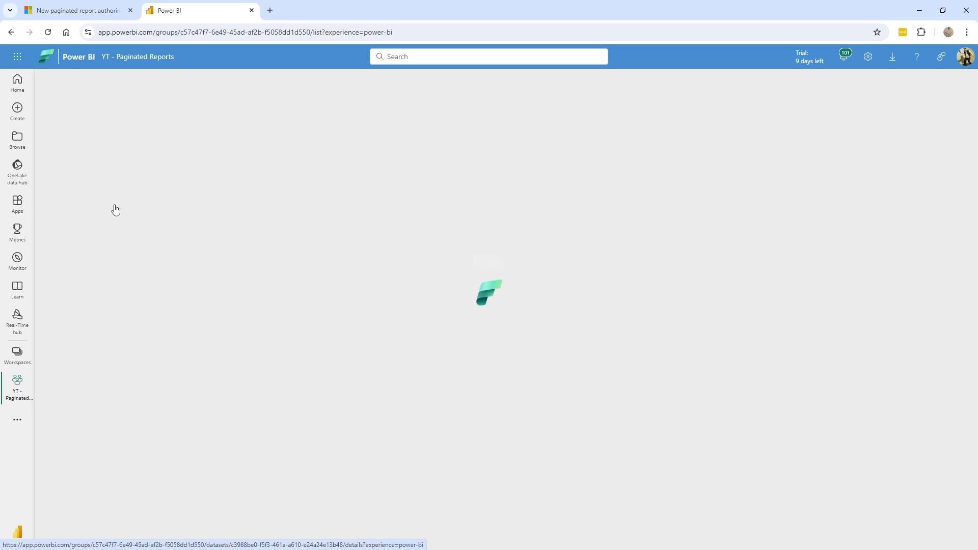
left_click(115, 209)
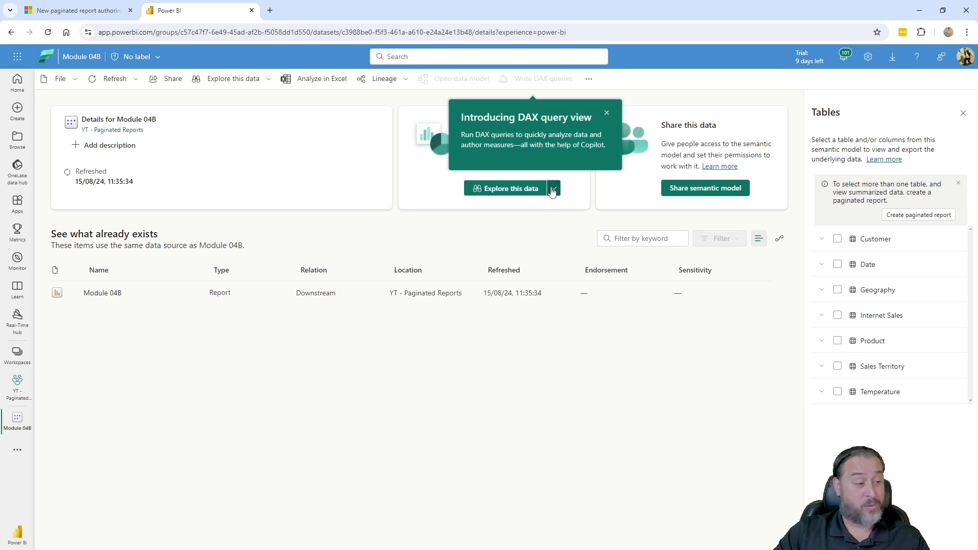
left_click(552, 188)
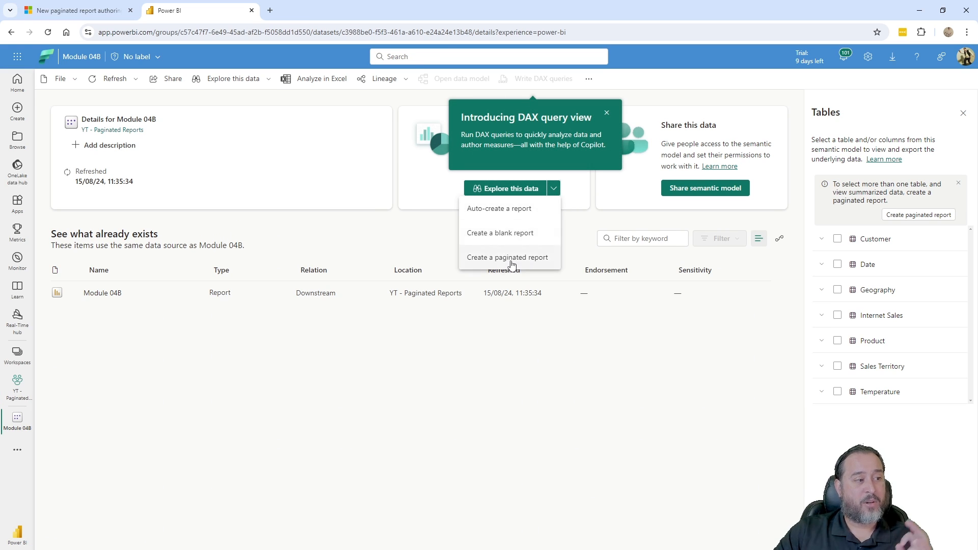
left_click(507, 257)
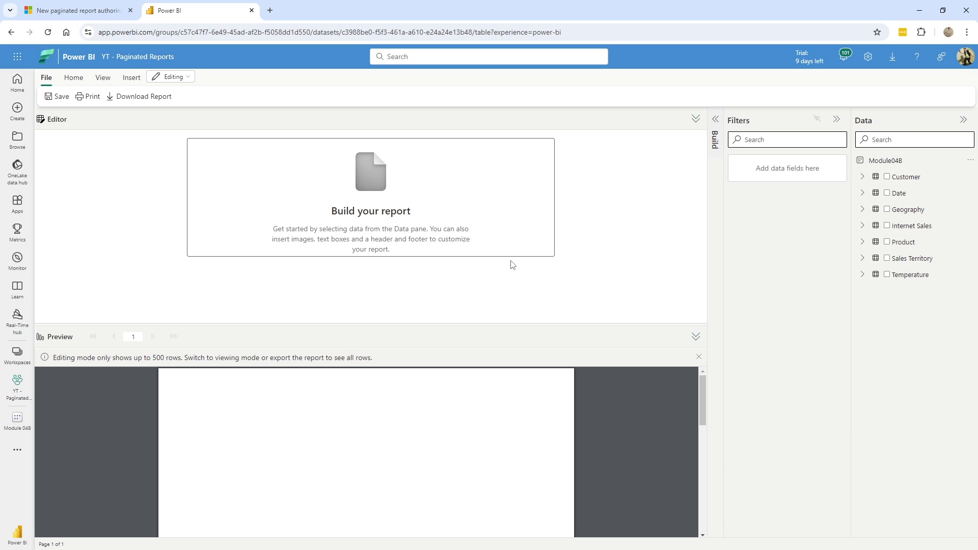
mouse_move(866, 245)
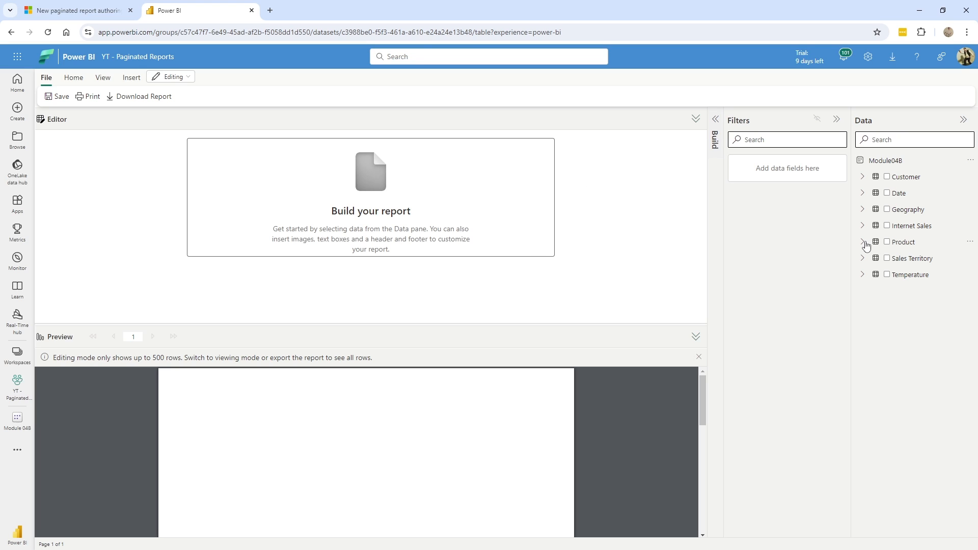
- Add English Product Name and Style from Product, trying then removing English Description and Class
left_click(863, 242)
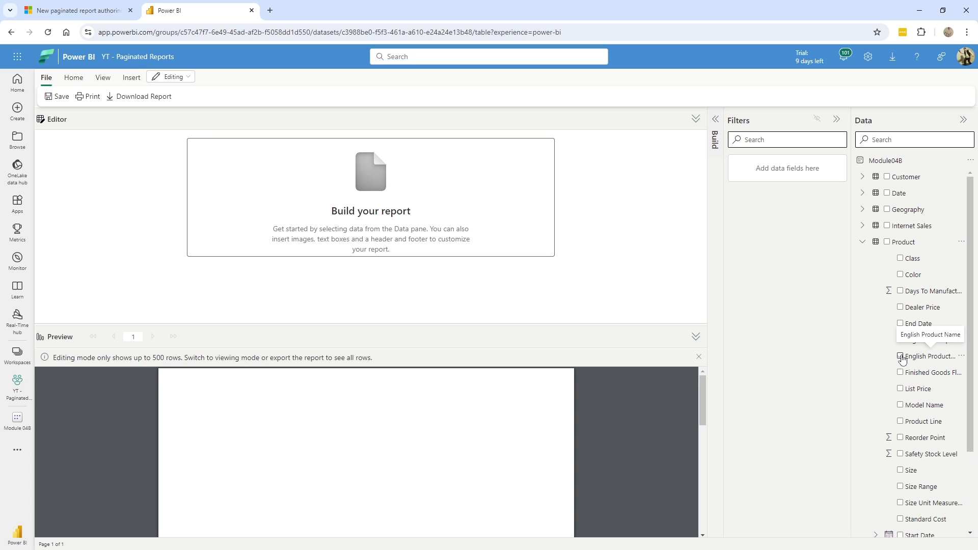
left_click(900, 356)
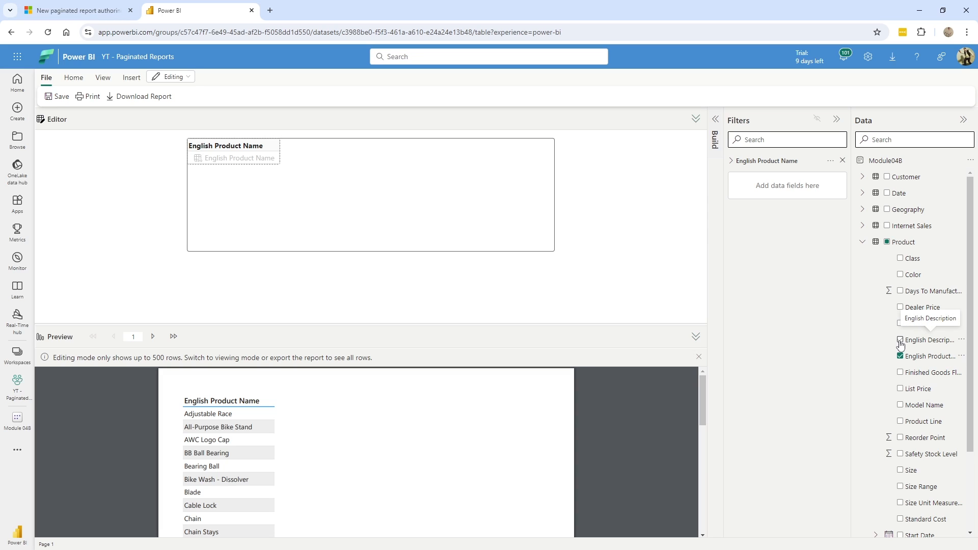
left_click(900, 339)
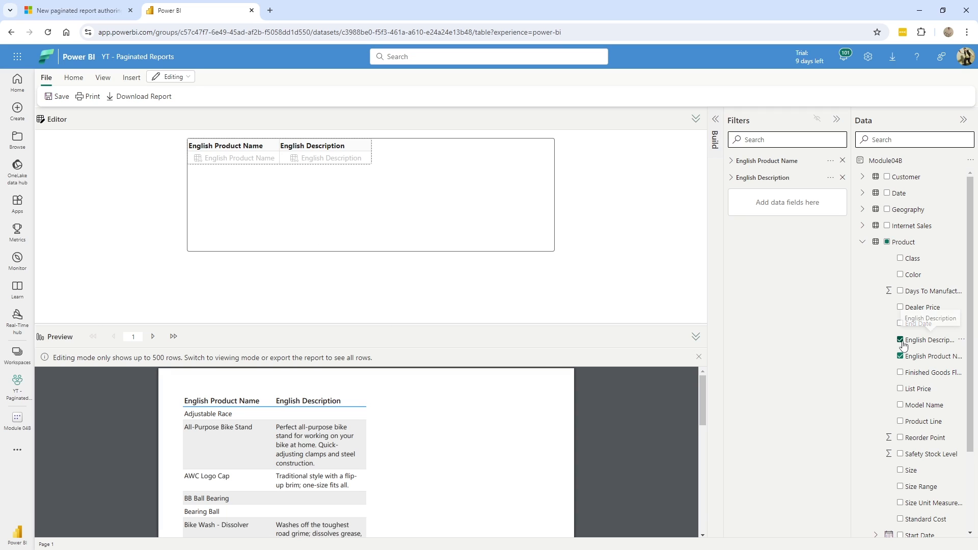
left_click(900, 405)
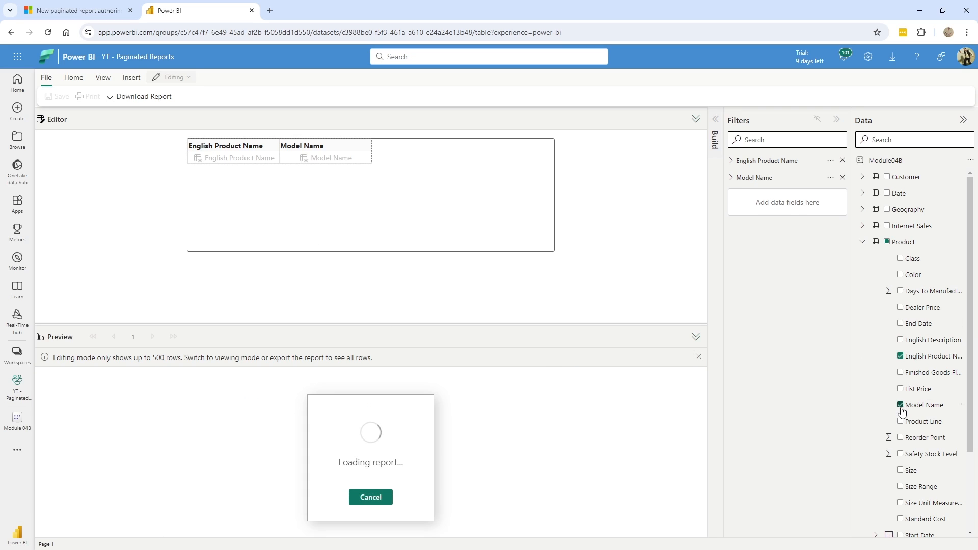
mouse_move(923, 405)
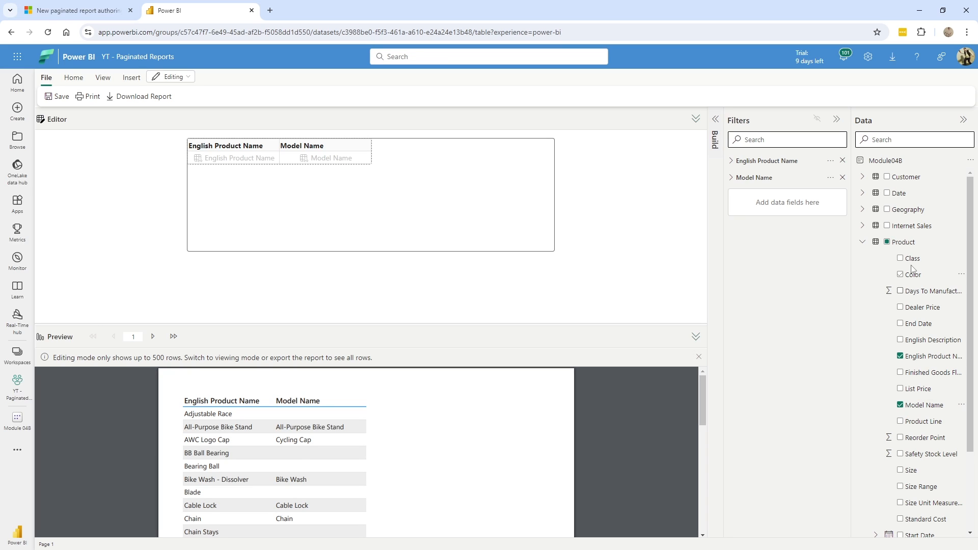
left_click(899, 257)
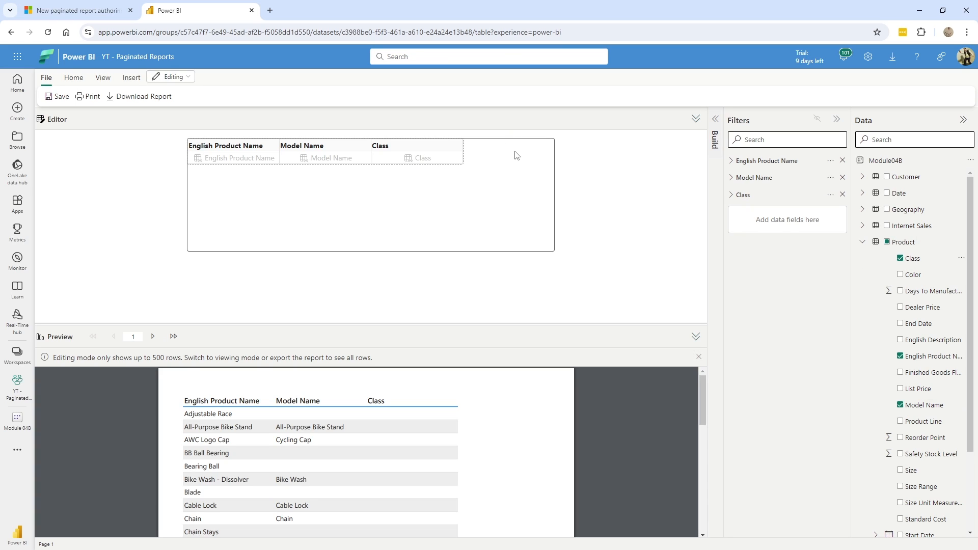
mouse_move(898, 354)
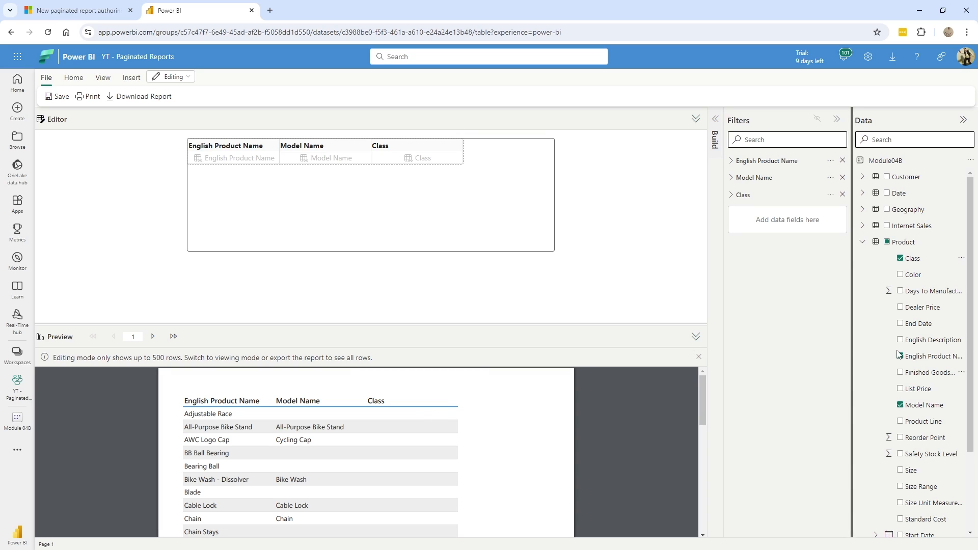
scroll("down", 3)
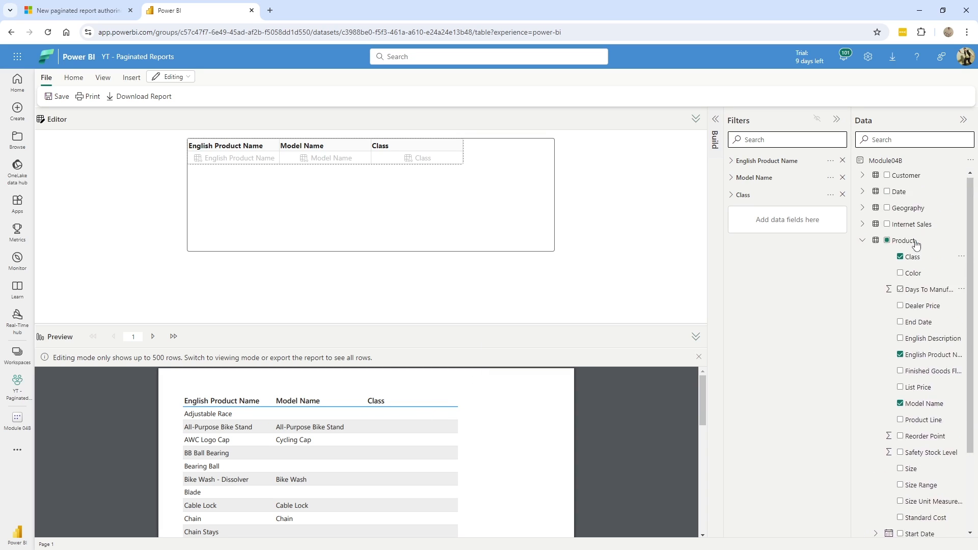
left_click(899, 256)
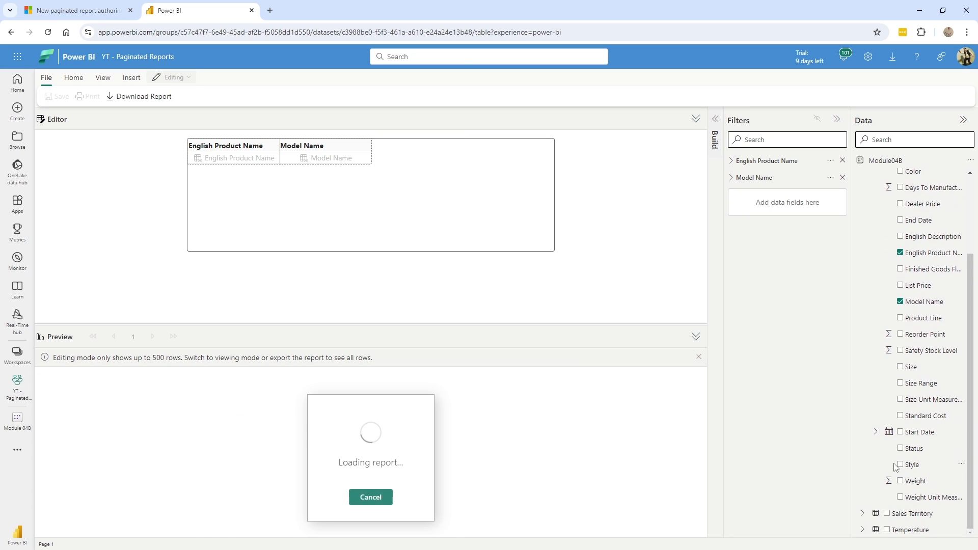
left_click(900, 464)
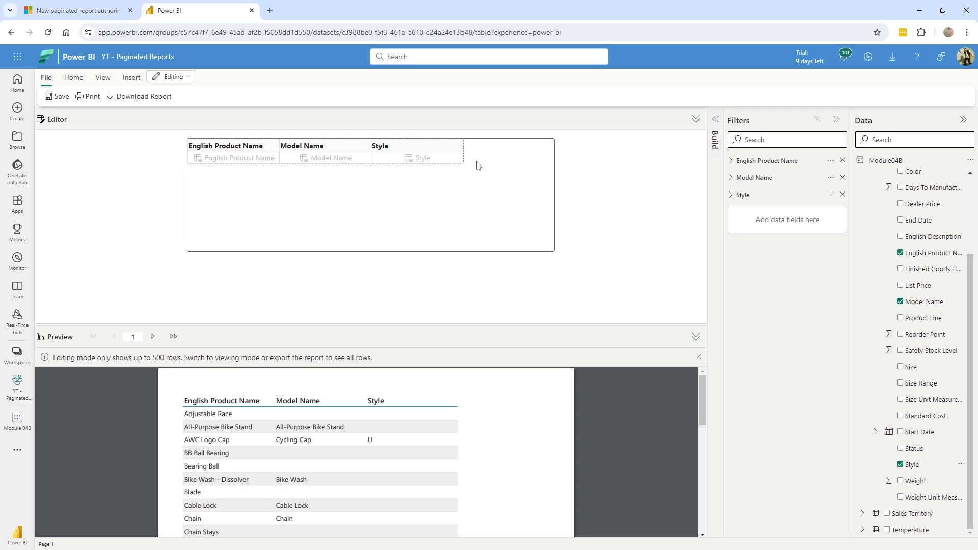
mouse_move(723, 136)
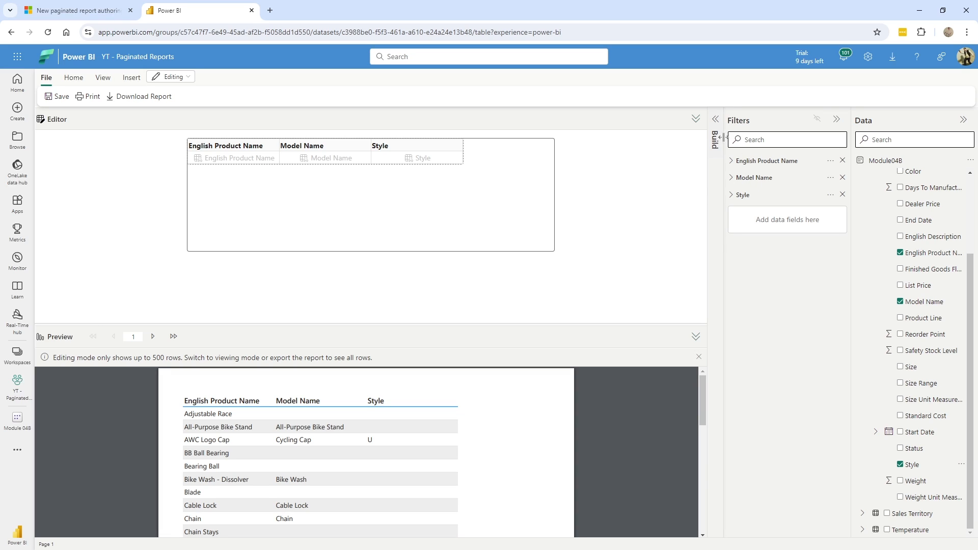
- Check the table preview showing Product Name, Model Name and Style columns
left_click(715, 138)
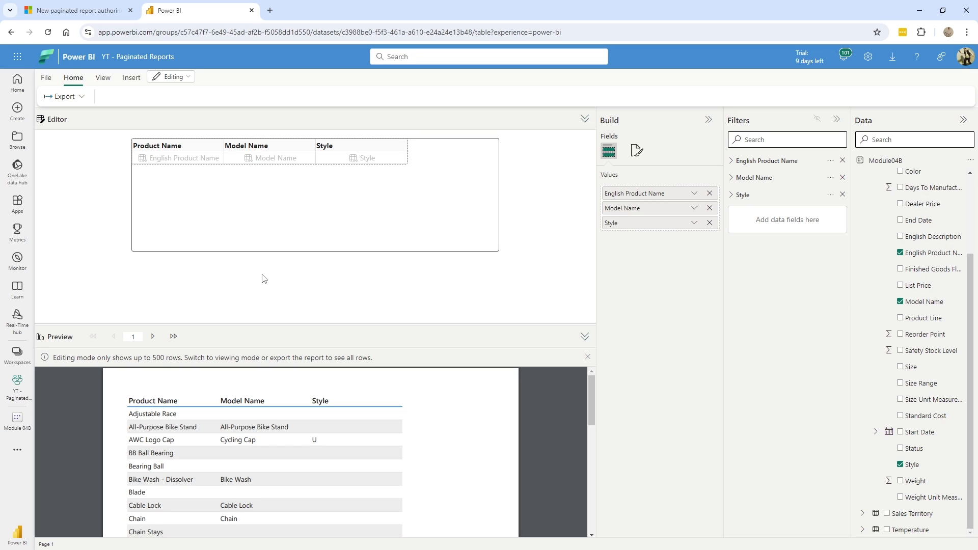
mouse_move(836, 276)
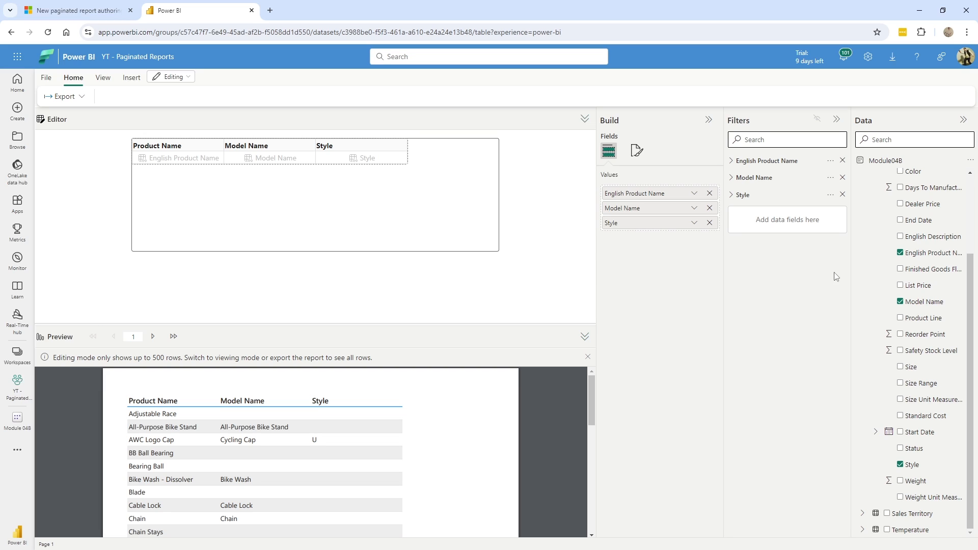
- Add Total Sales from Internet Sales as a table column
left_click(862, 242)
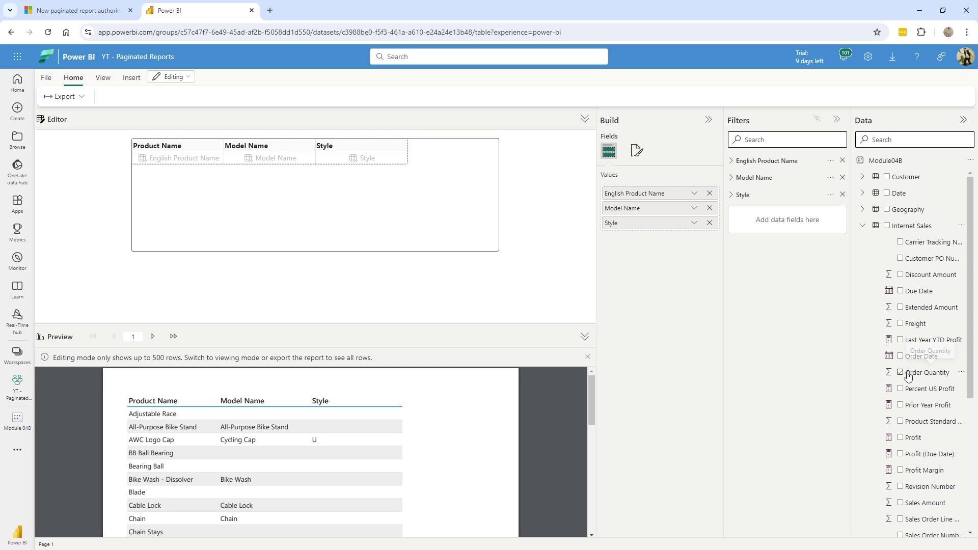
scroll("down", 3)
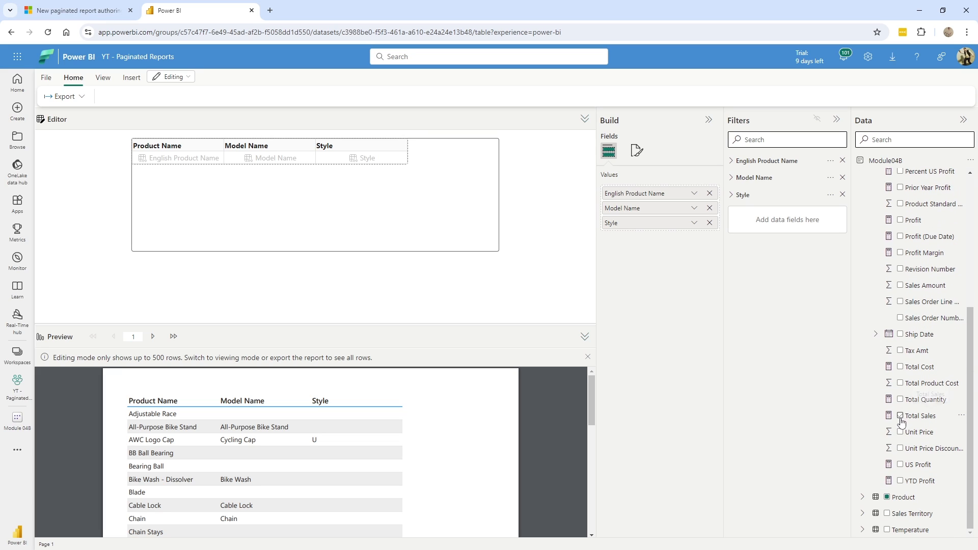
left_click(900, 416)
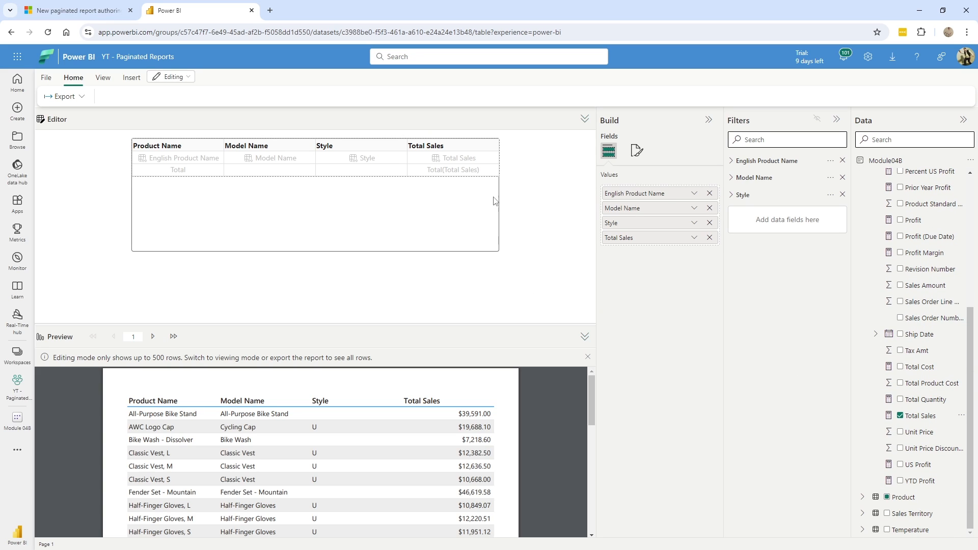
- Include a totals row, page through the preview, and select the table for resizing
left_click(315, 158)
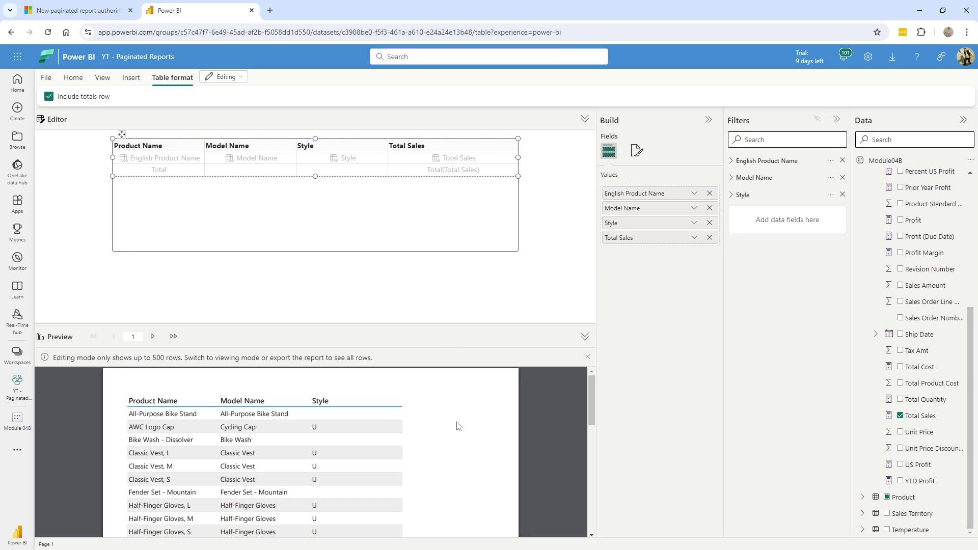
mouse_move(372, 431)
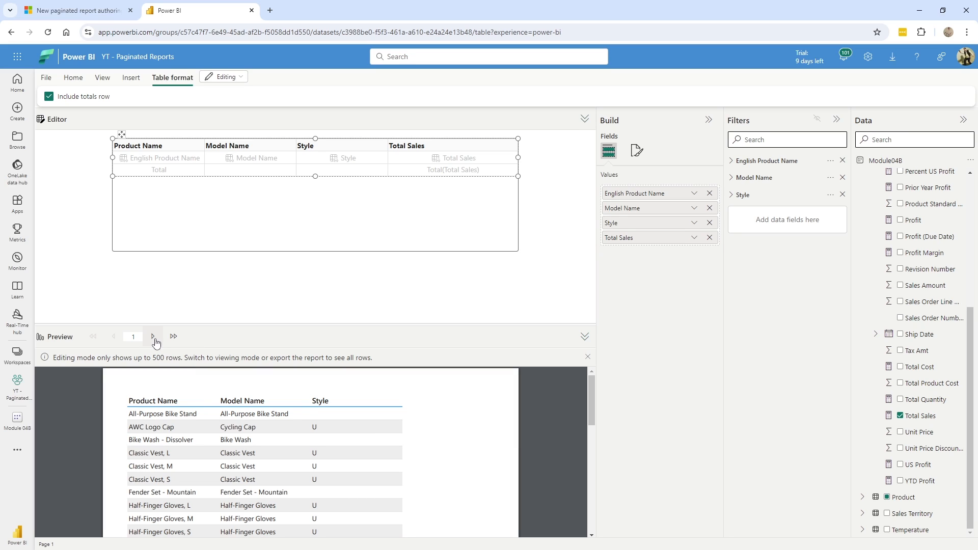
left_click(153, 336)
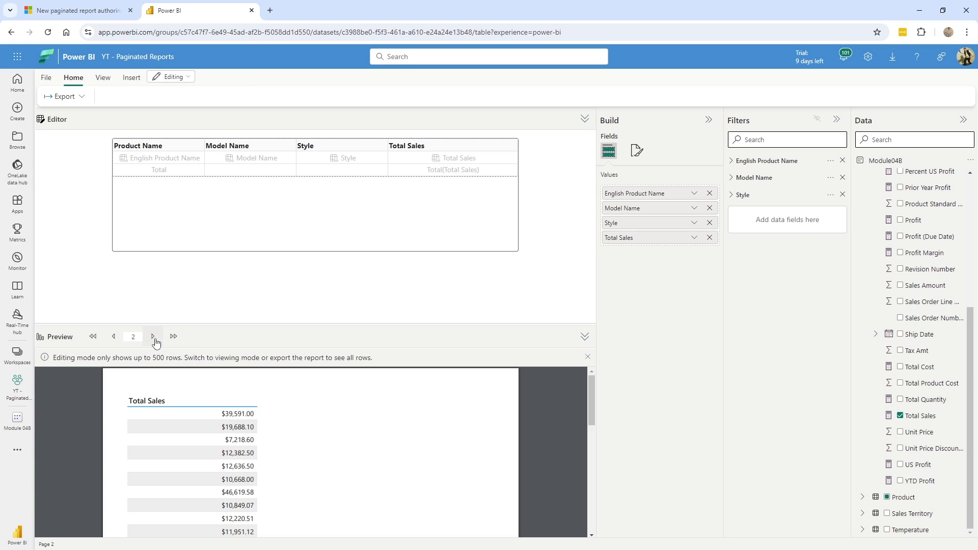
left_click(113, 336)
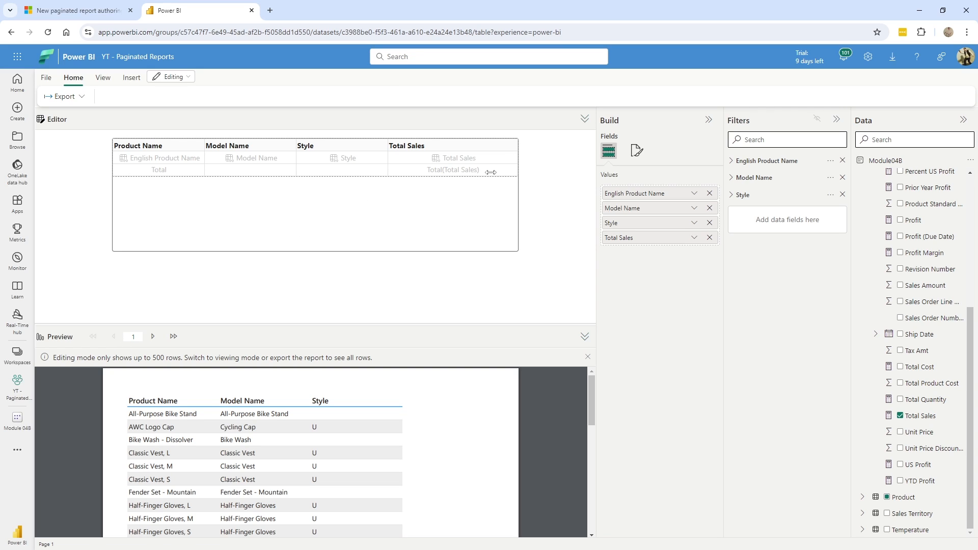
left_click(315, 157)
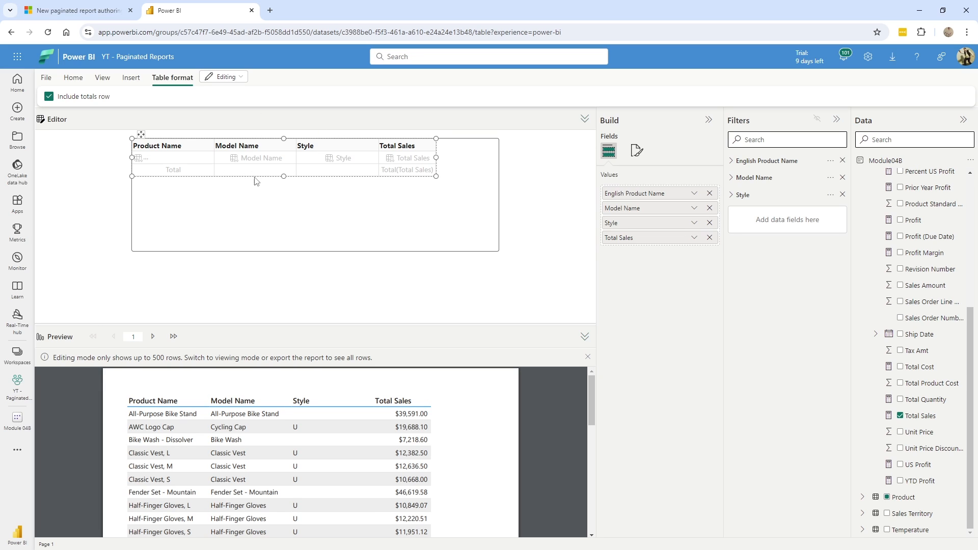
- Move the table slightly lower, tighten its columns, and bring up its style settings
left_click_drag(141, 134, 180, 146)
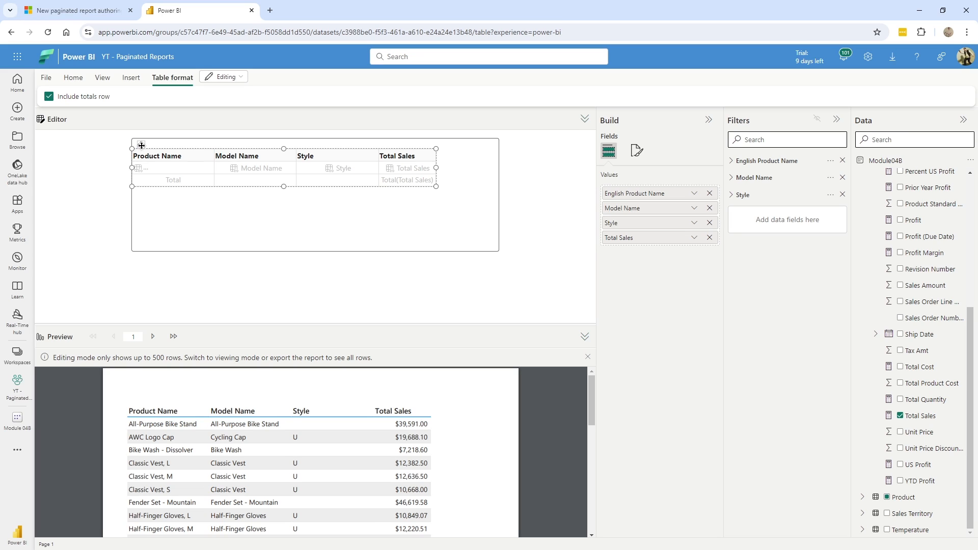
mouse_move(123, 95)
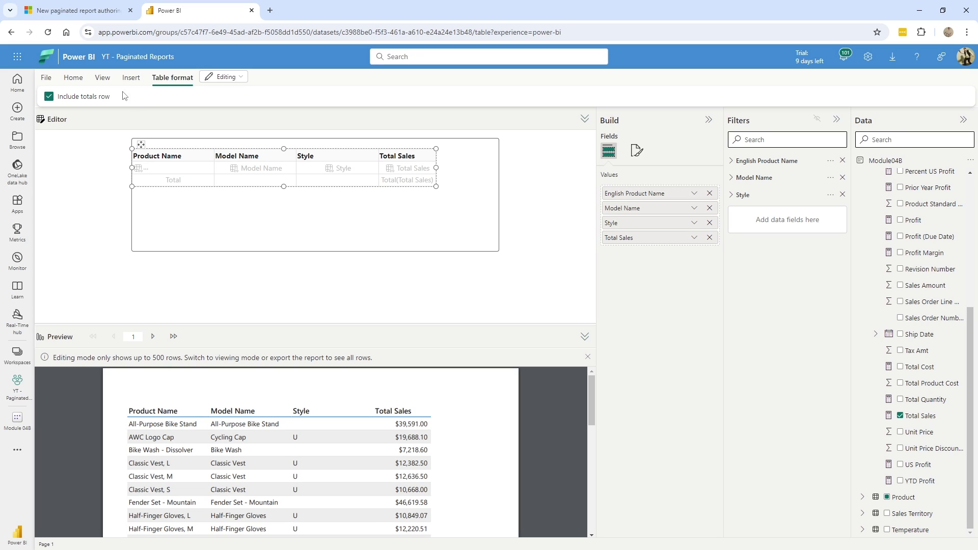
left_click(103, 77)
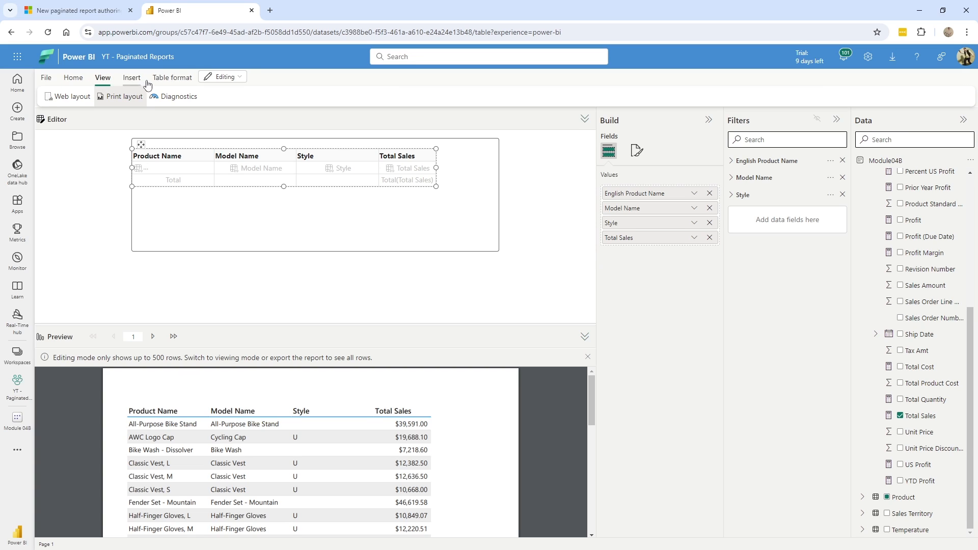
left_click(221, 76)
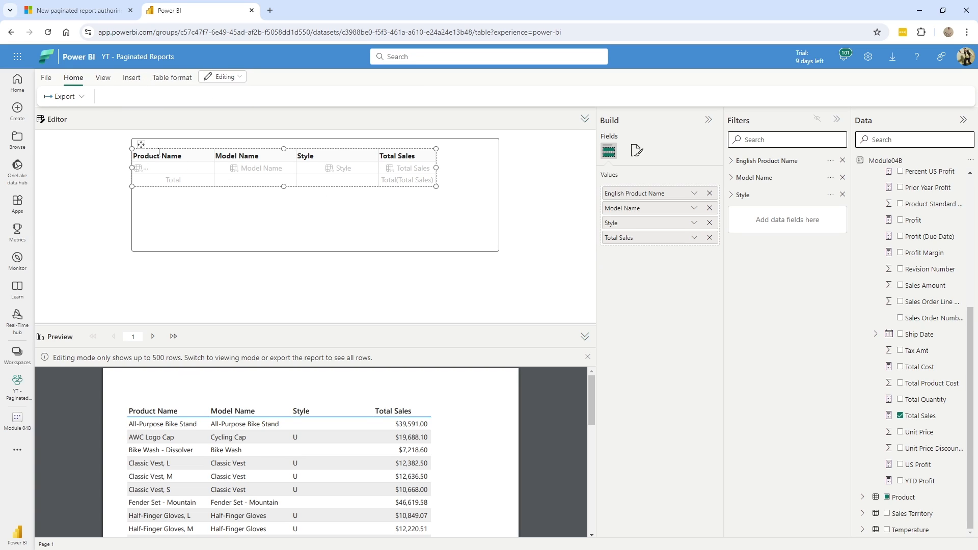
left_click(172, 77)
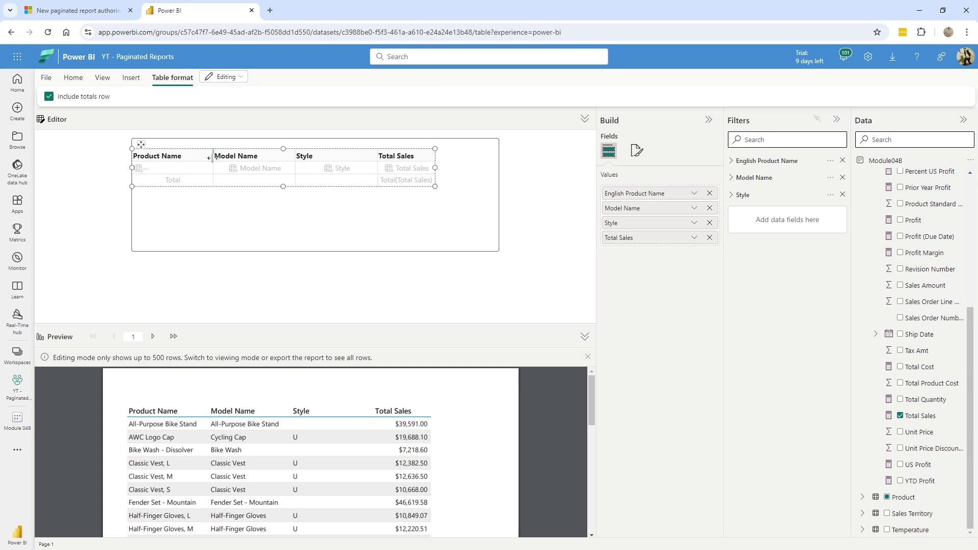
left_click(73, 77)
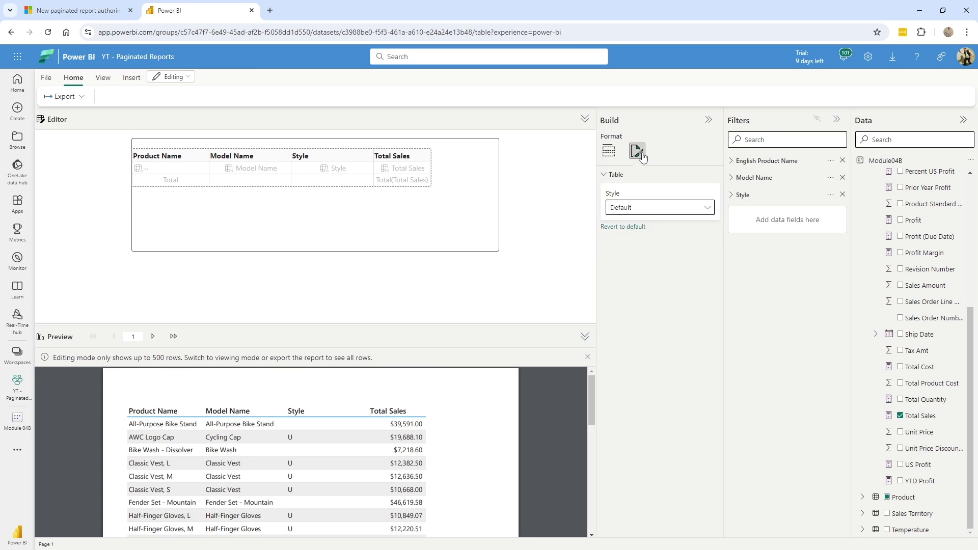
- Apply the Contrast alternating rows table style, then return to the field list
left_click(658, 207)
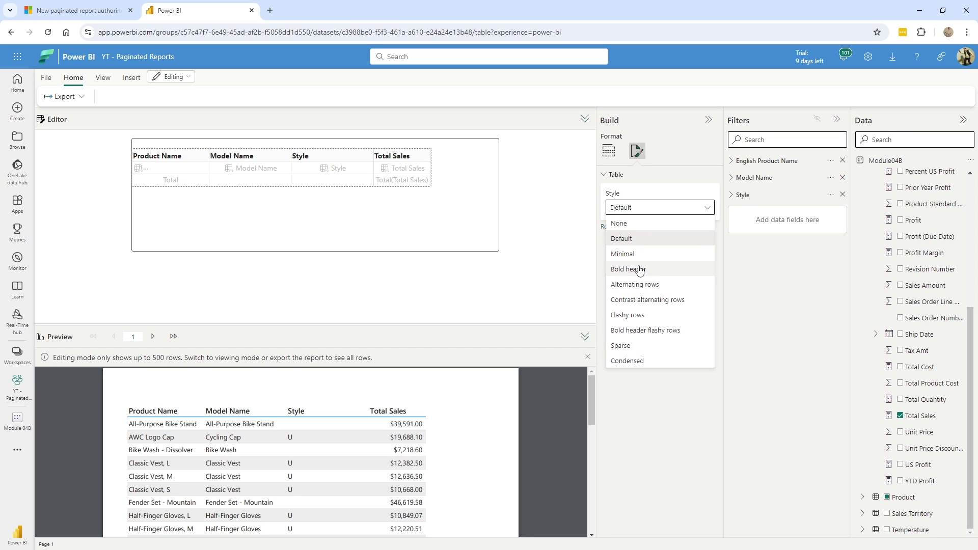
left_click(647, 299)
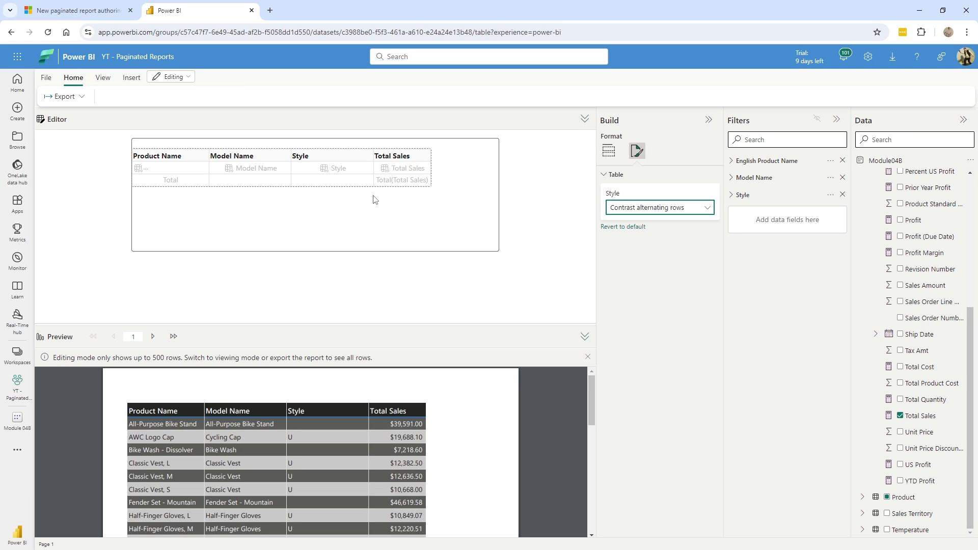
mouse_move(363, 158)
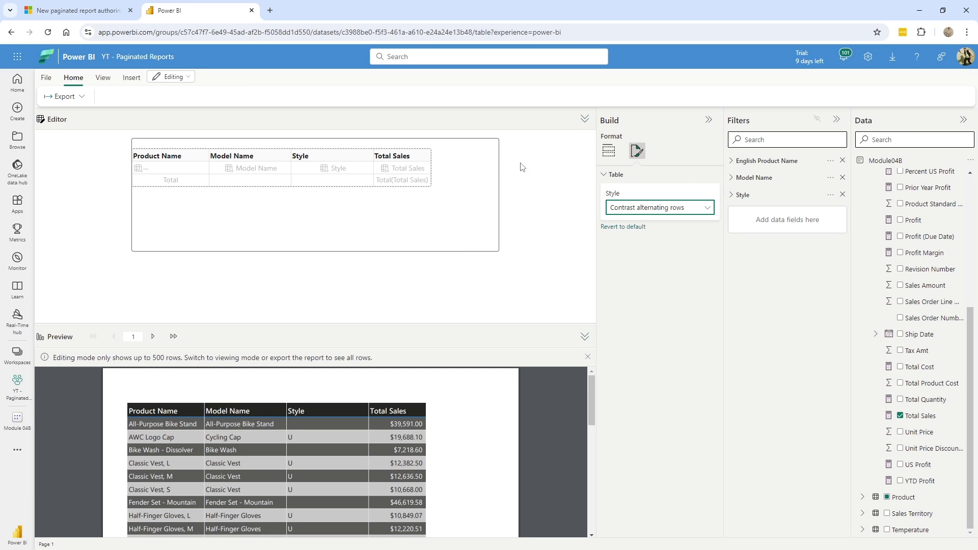
left_click(608, 151)
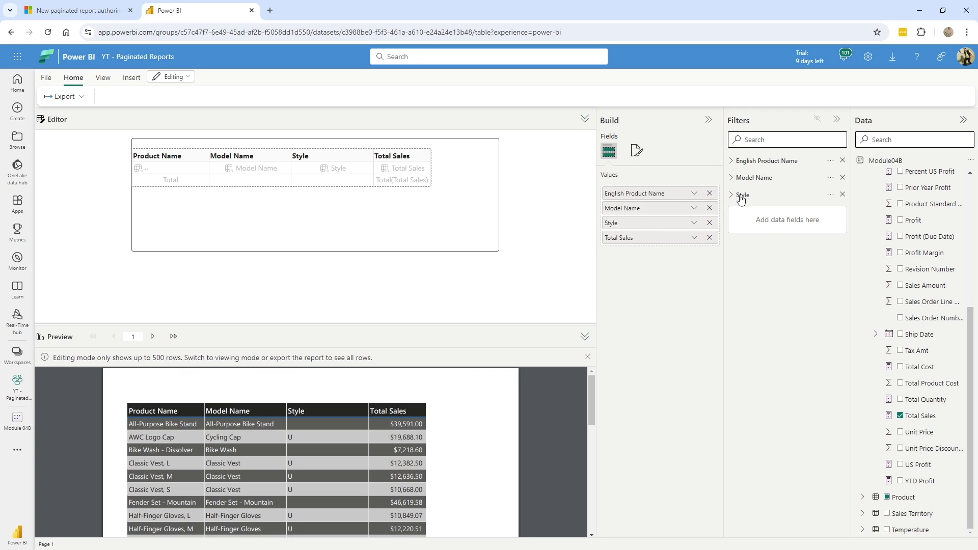
- Expand the Style filter values and check the Total Sales field options without changes
left_click(731, 195)
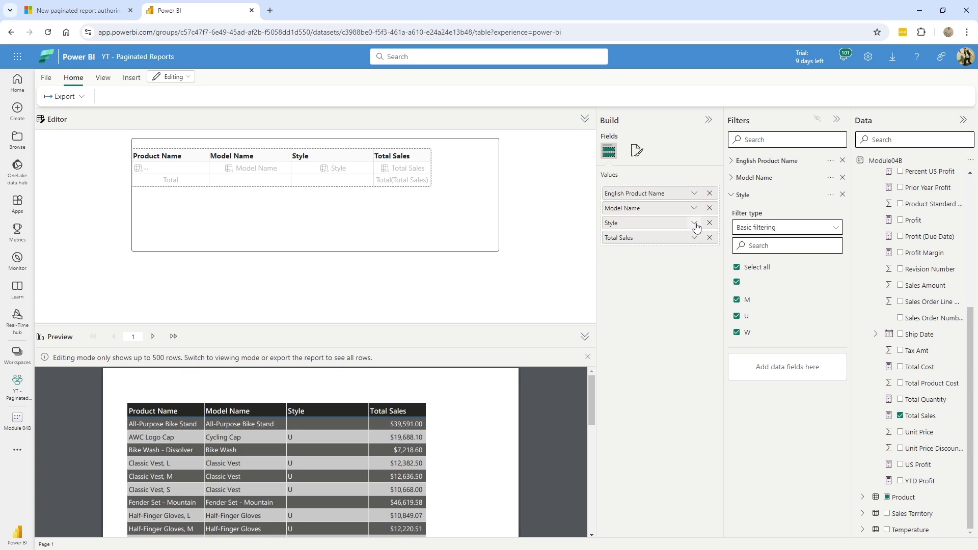
left_click(694, 237)
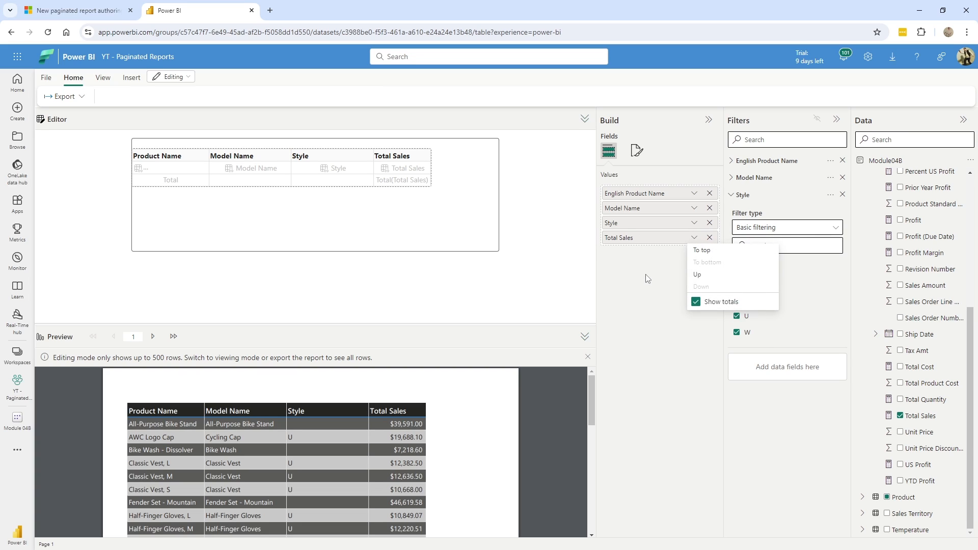
left_click(693, 237)
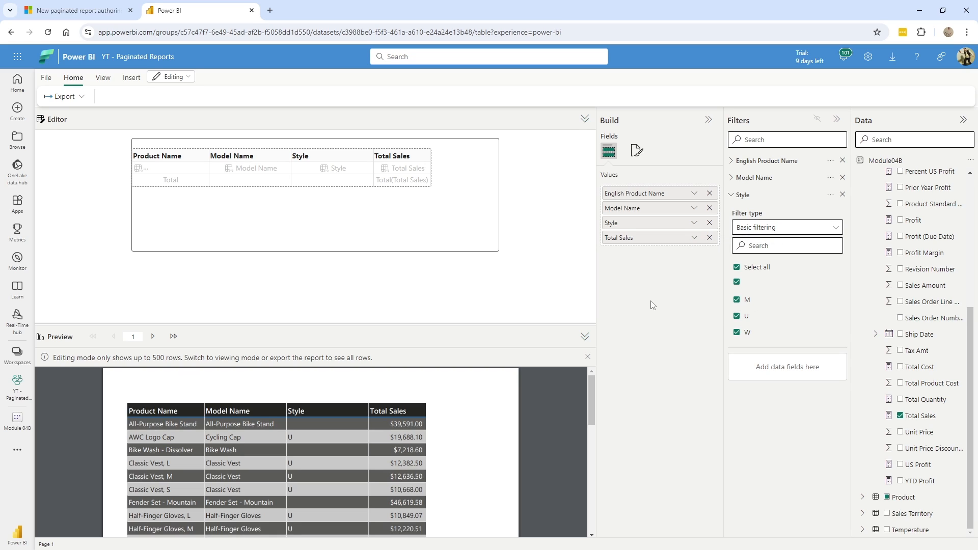
mouse_move(284, 183)
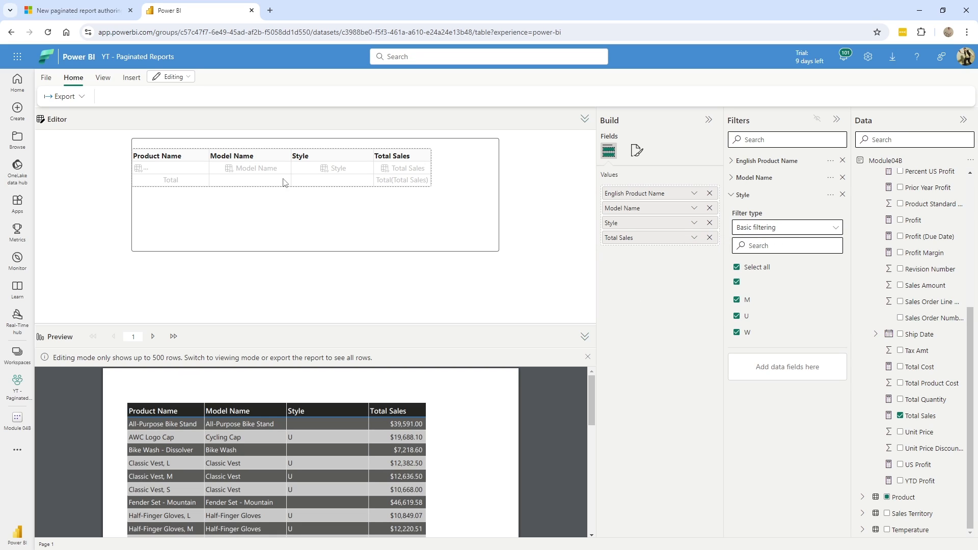
left_click(131, 77)
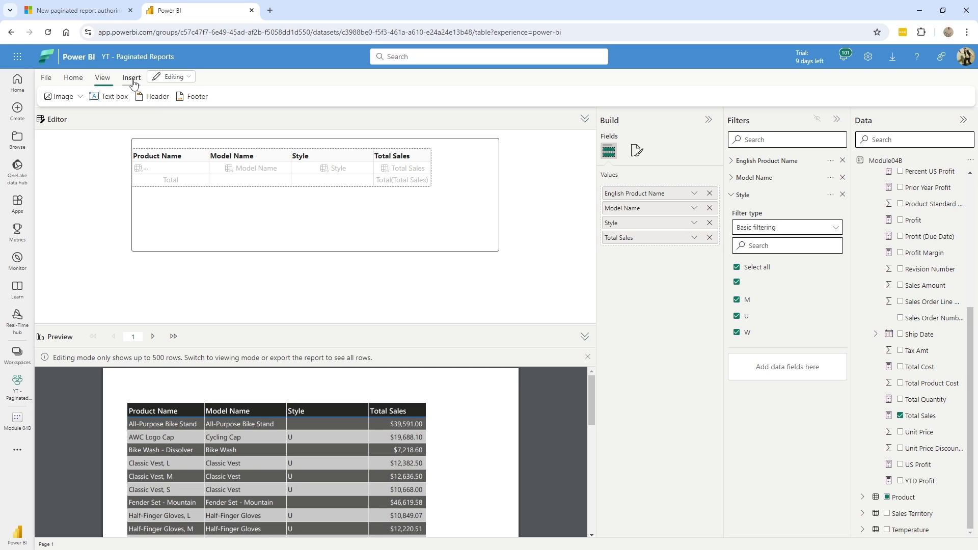
- Add a header with the Pragmatic Works PNG logo from Downloads and adjust its display sizing
left_click(155, 96)
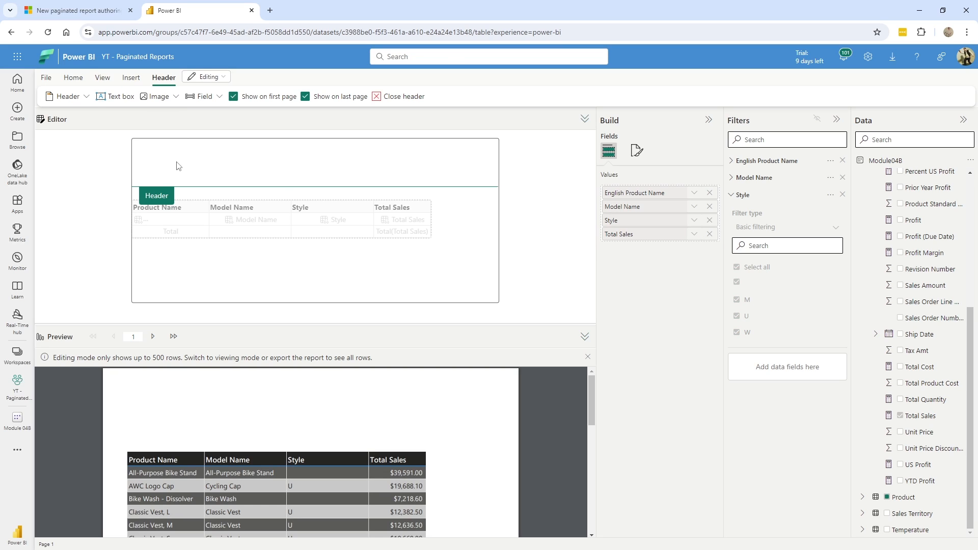
left_click(158, 96)
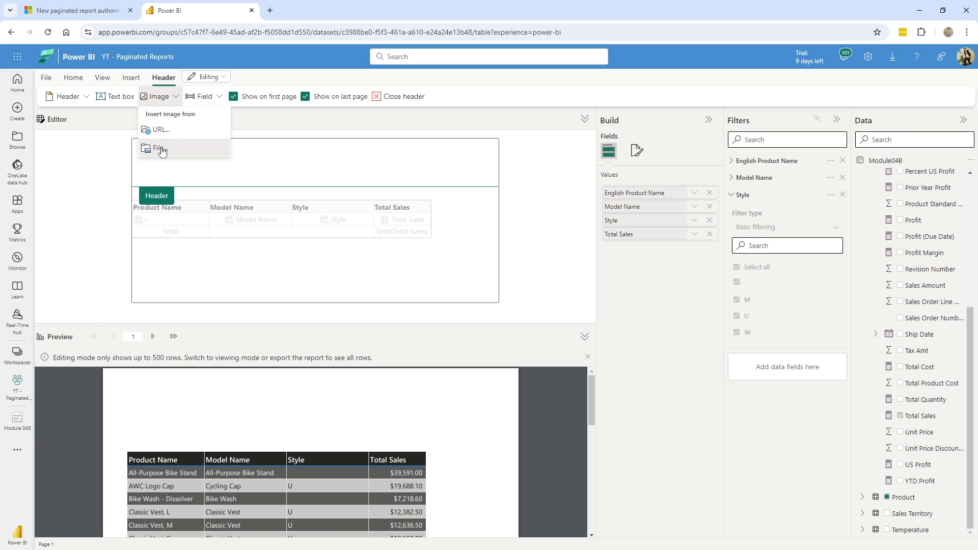
left_click(158, 148)
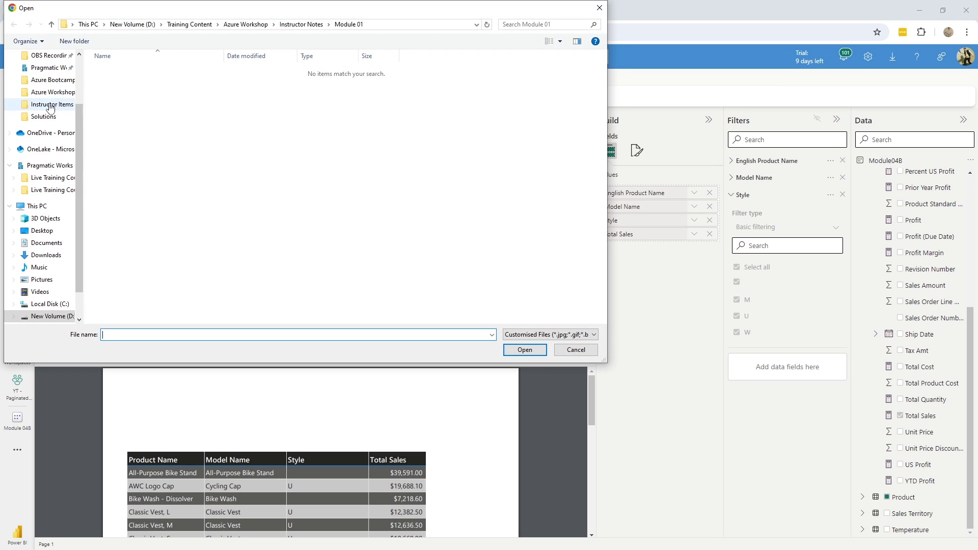
left_click(45, 88)
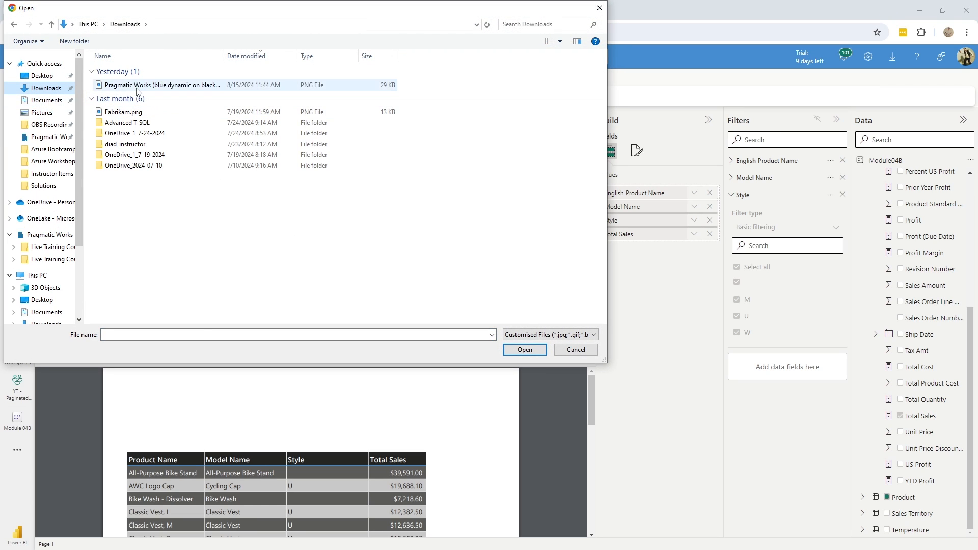
left_click(524, 349)
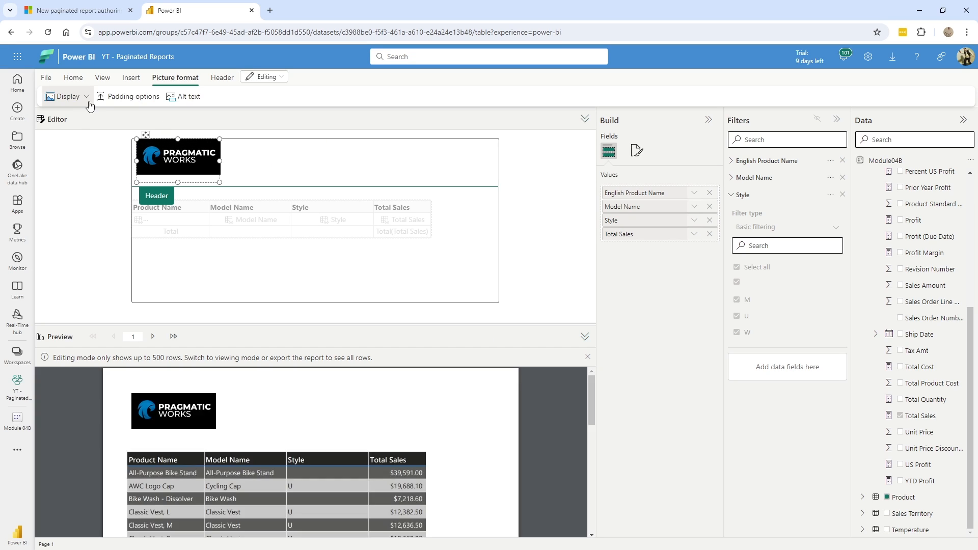
left_click(67, 96)
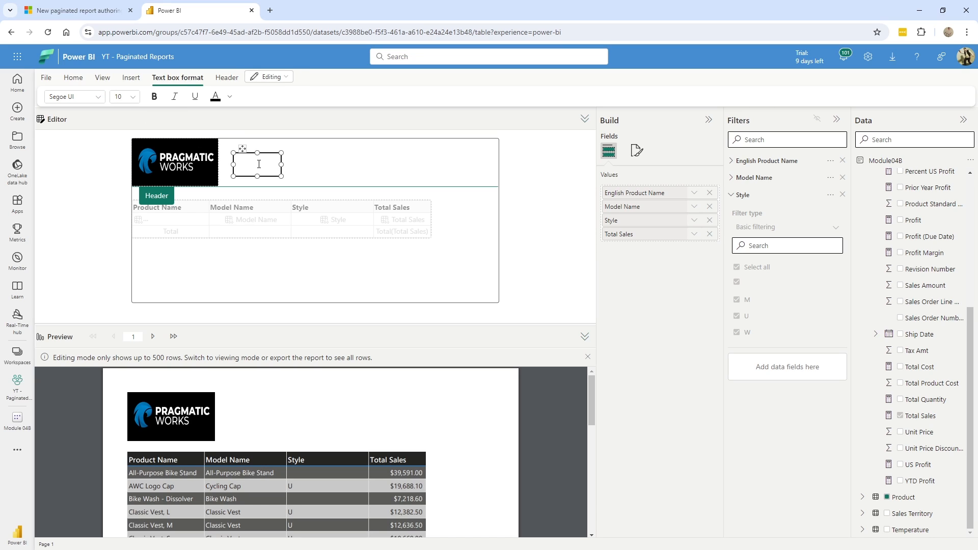
- Type 'Sales By Product' in the header text box and format it 28 pt bold
type("Sales")
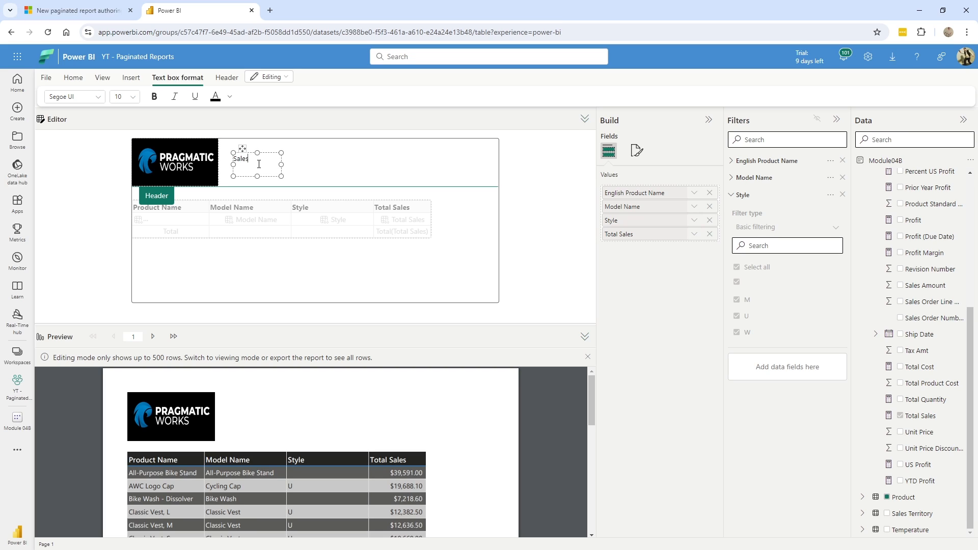
type("By")
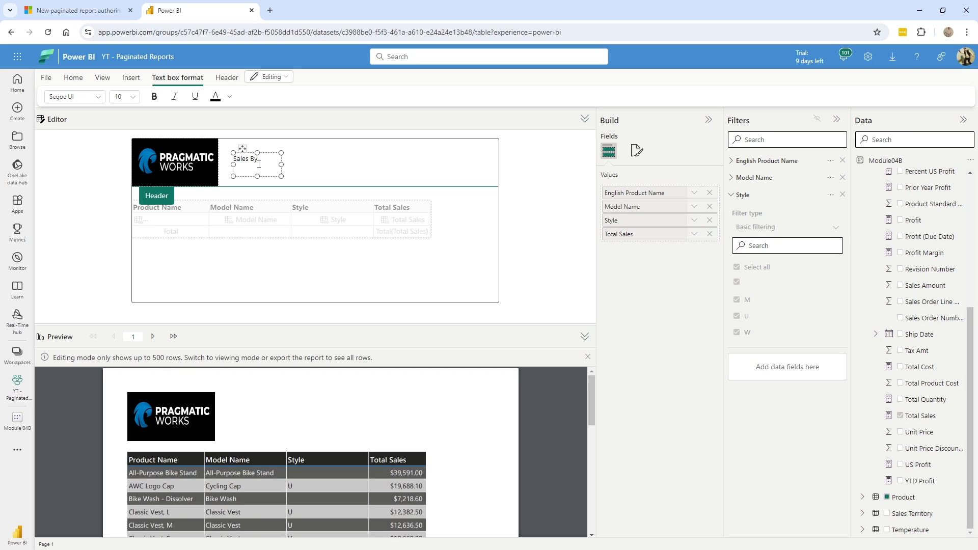
type("Product")
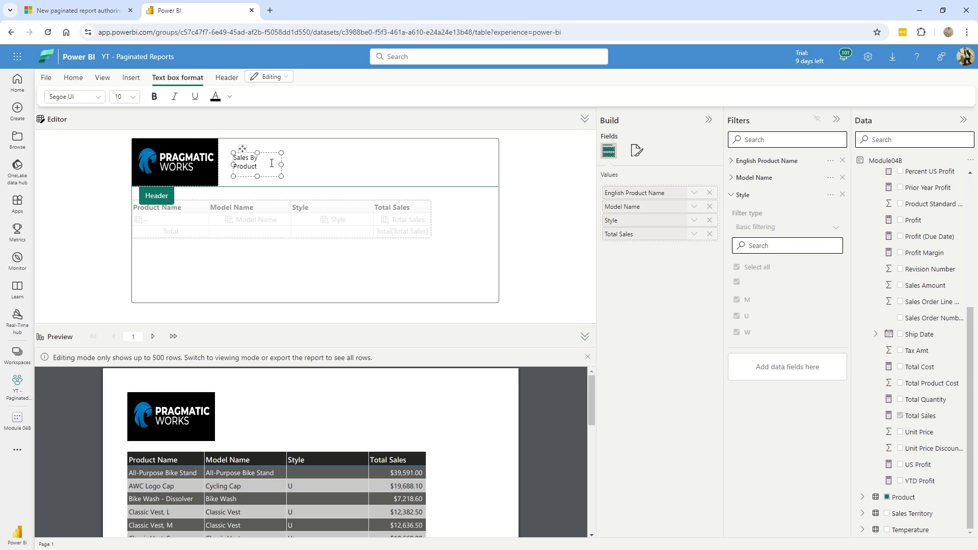
left_click(131, 77)
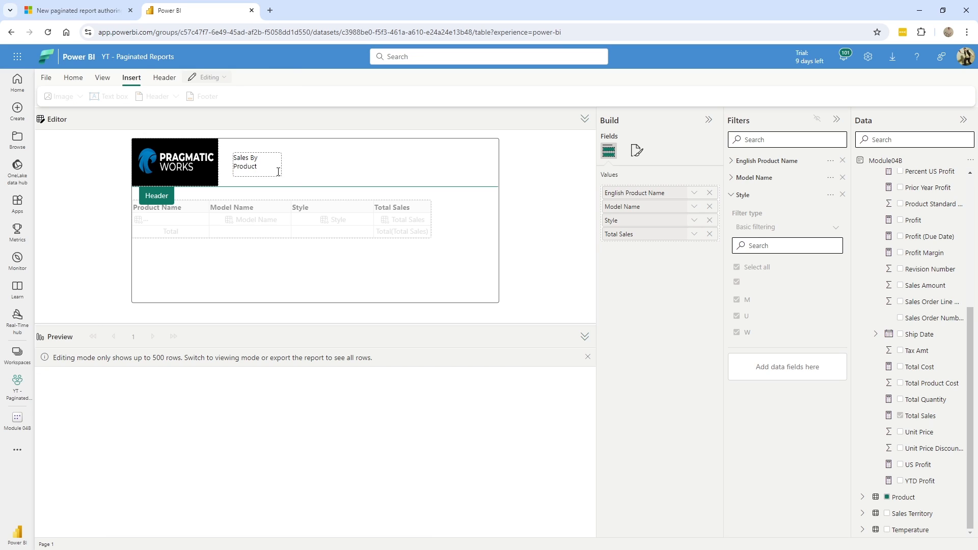
left_click(256, 162)
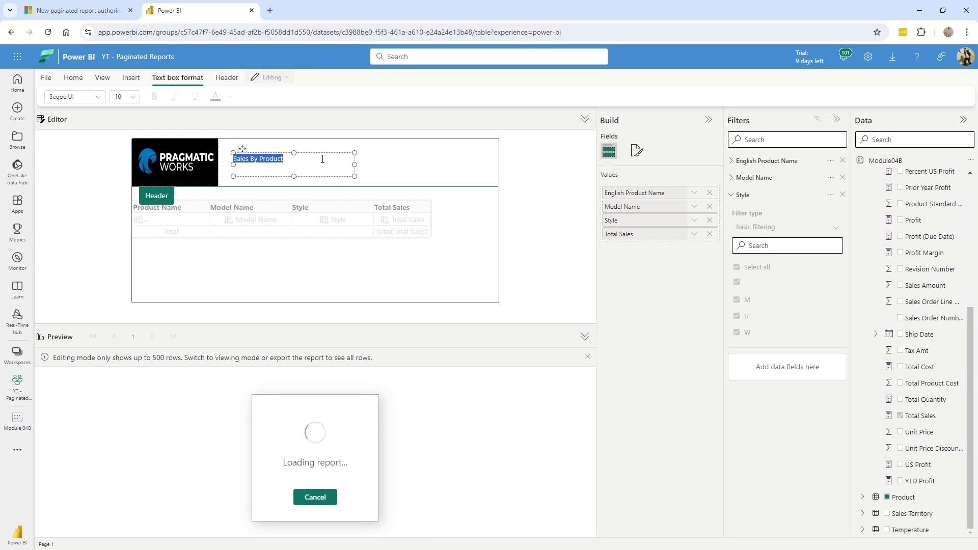
left_click(131, 97)
type("28")
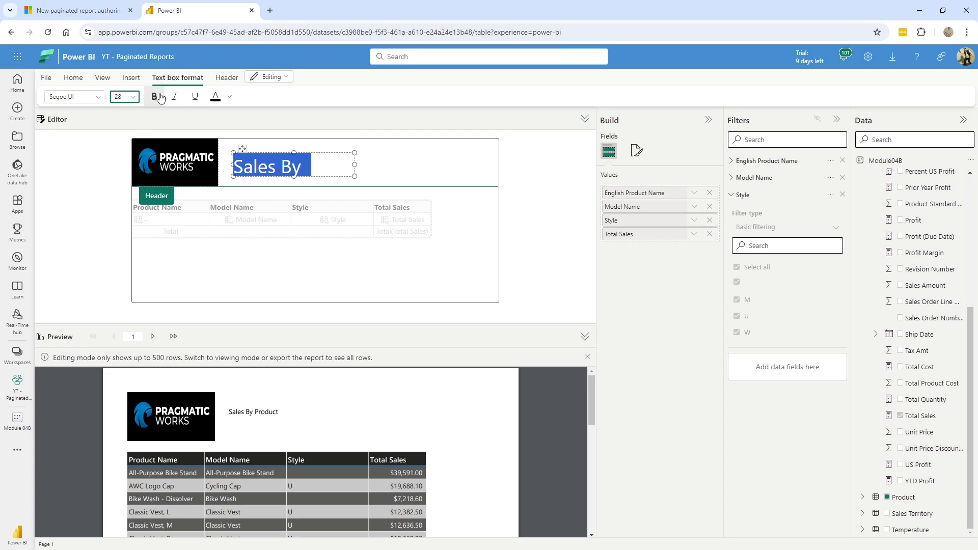
type("Product")
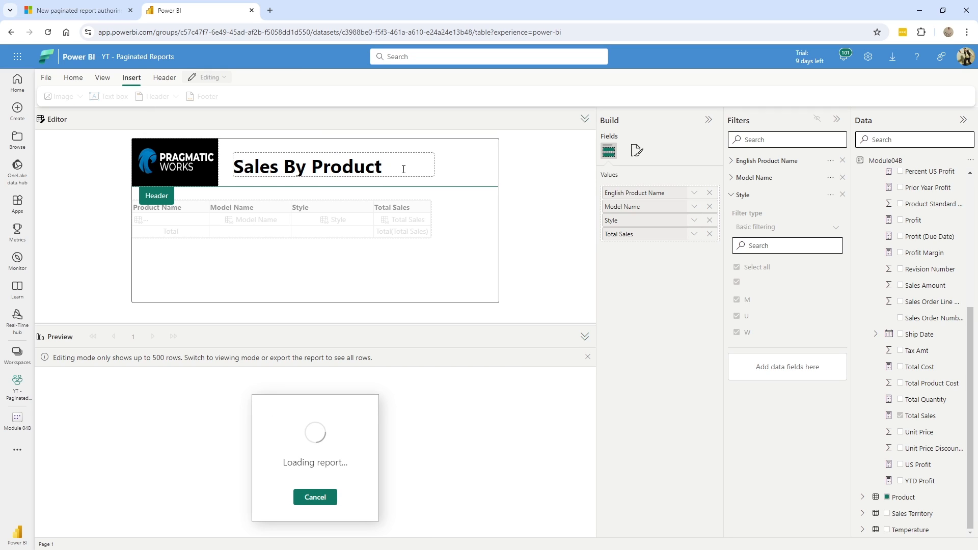
left_click(306, 166)
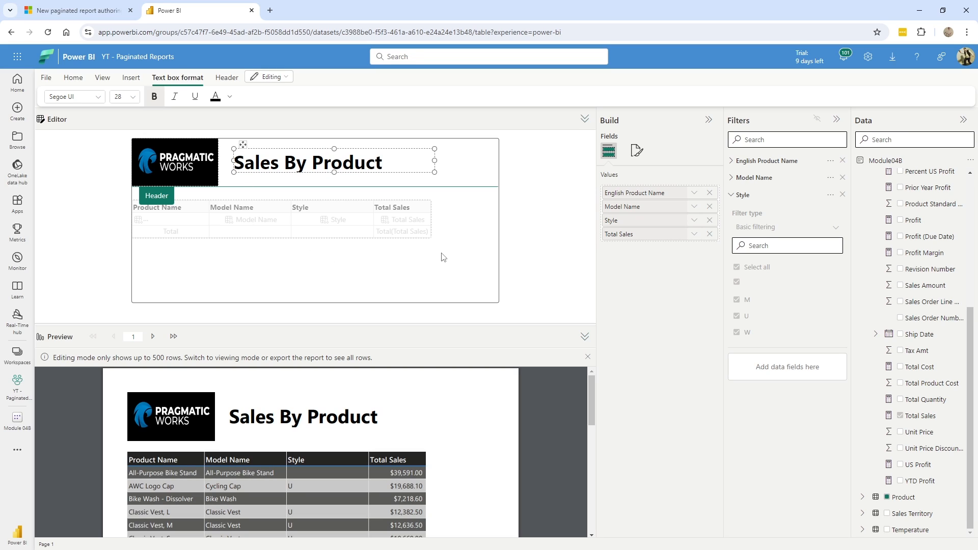
mouse_move(358, 234)
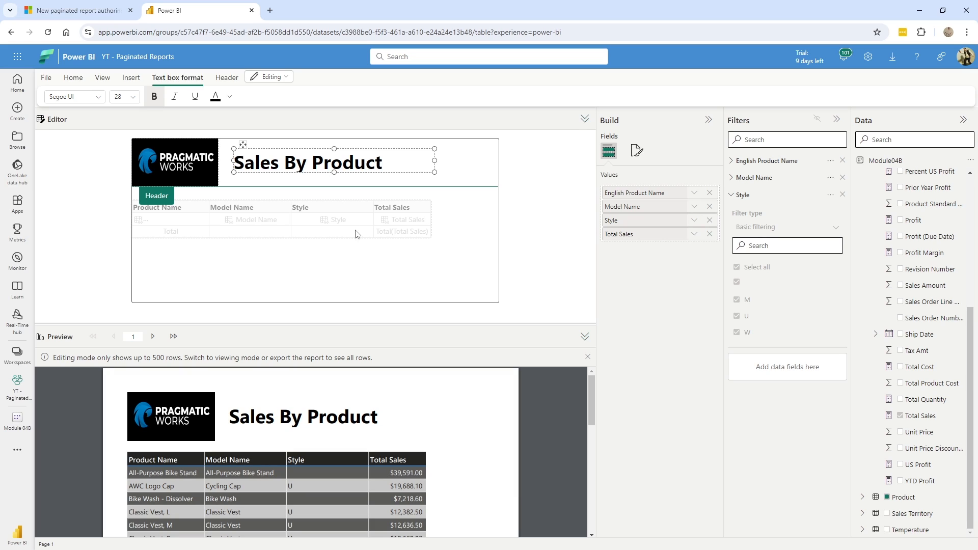
left_click(225, 78)
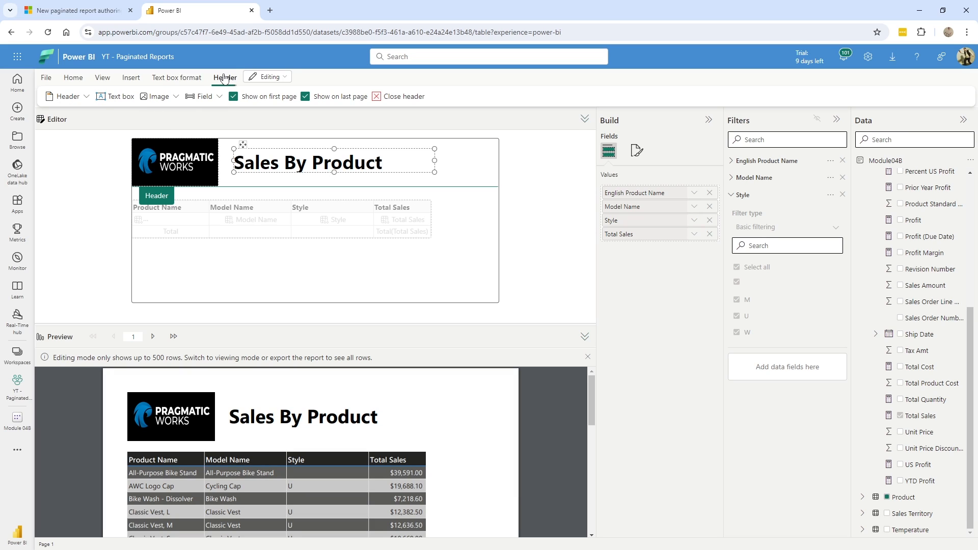
mouse_move(272, 96)
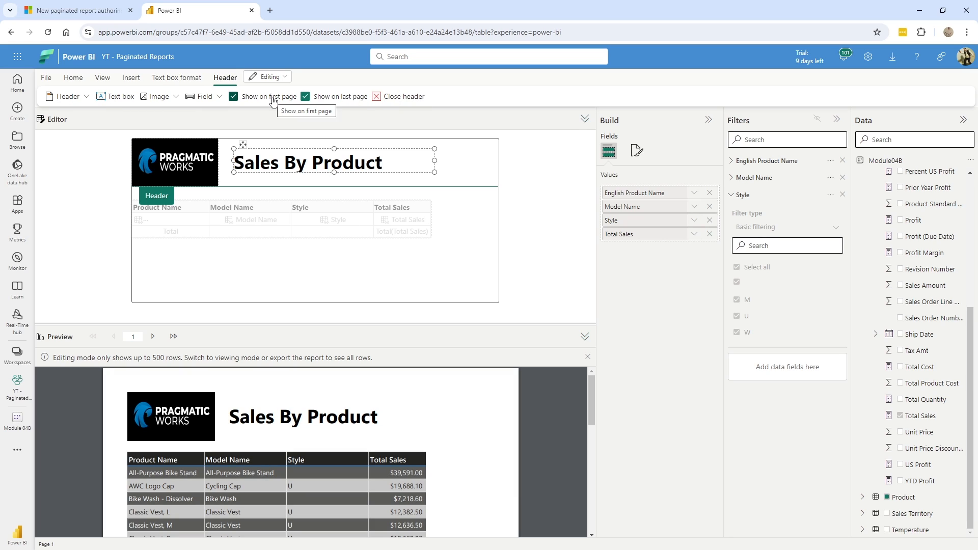
left_click(203, 96)
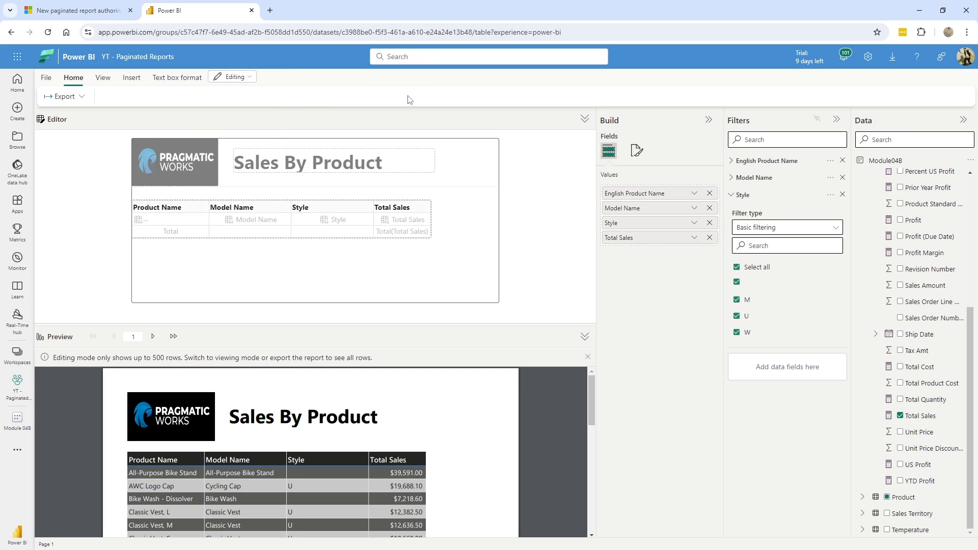
- Insert a footer containing the built-in Page number field
left_click(131, 78)
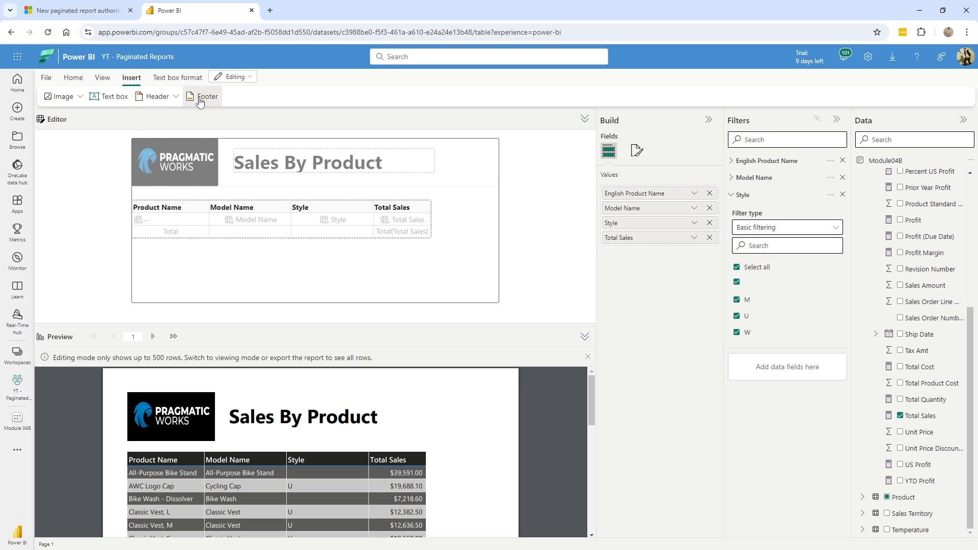
left_click(204, 96)
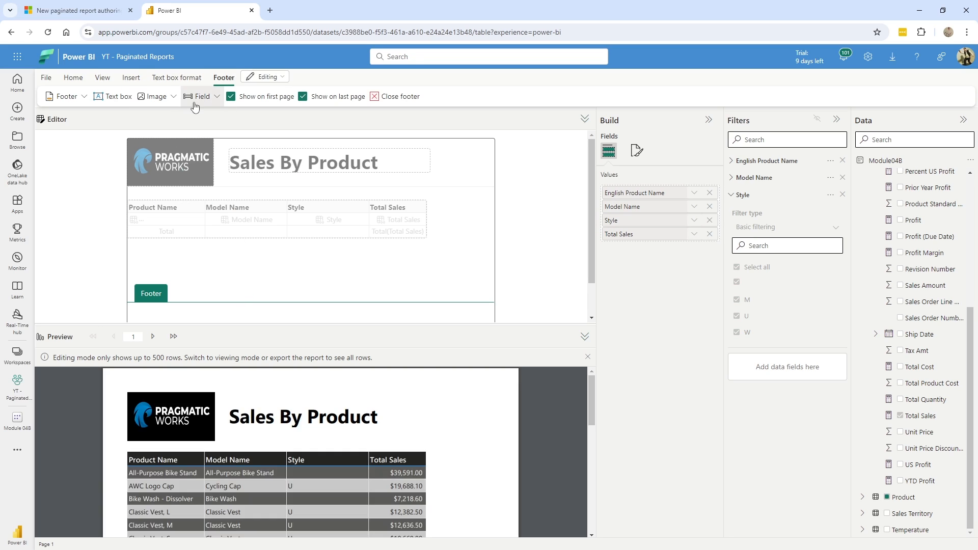
left_click(200, 96)
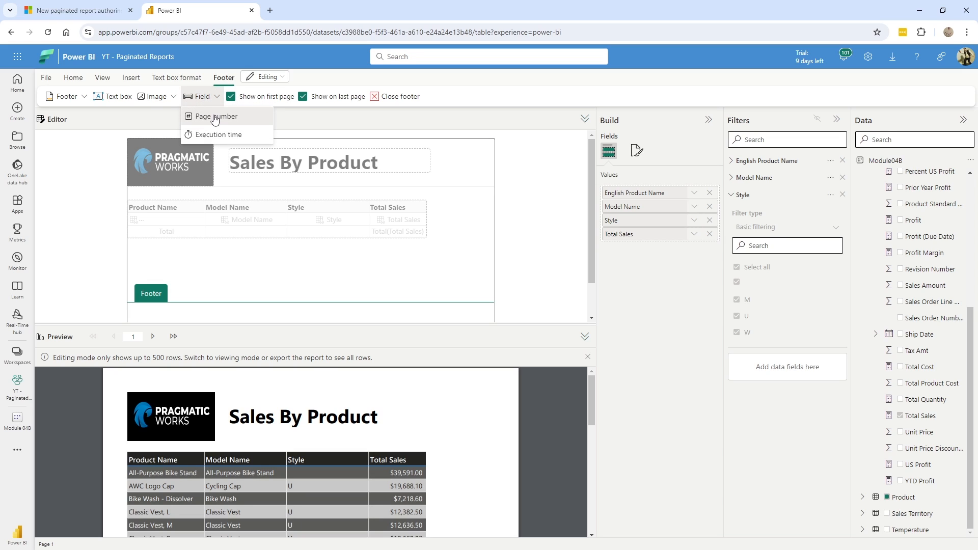
left_click(217, 116)
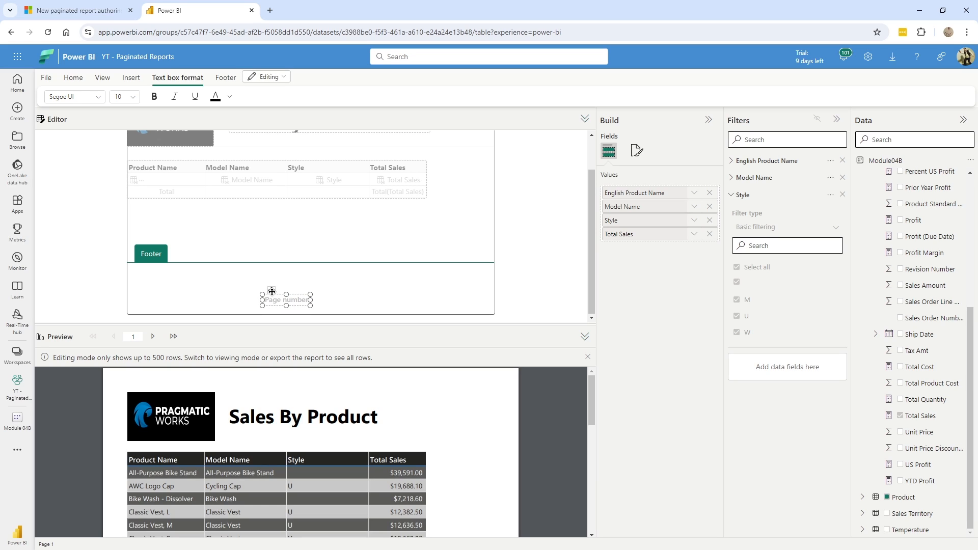
mouse_move(283, 277)
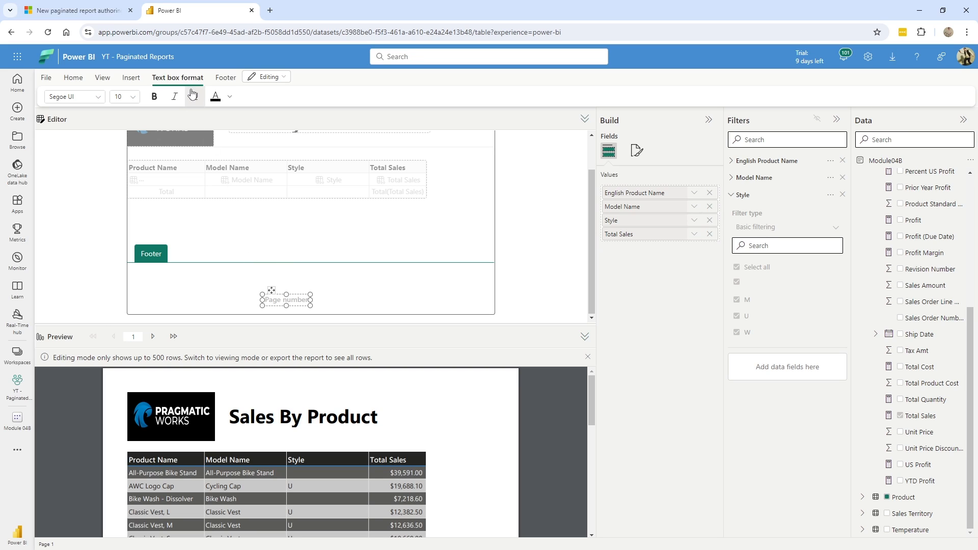
- Place the execution time field at the footer's bottom right and preview page 2
left_click(202, 96)
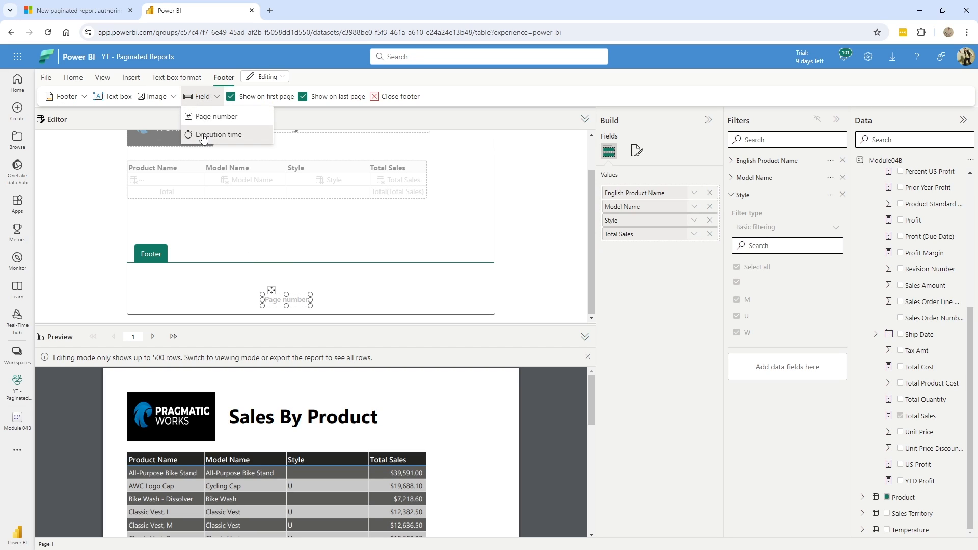
left_click(219, 135)
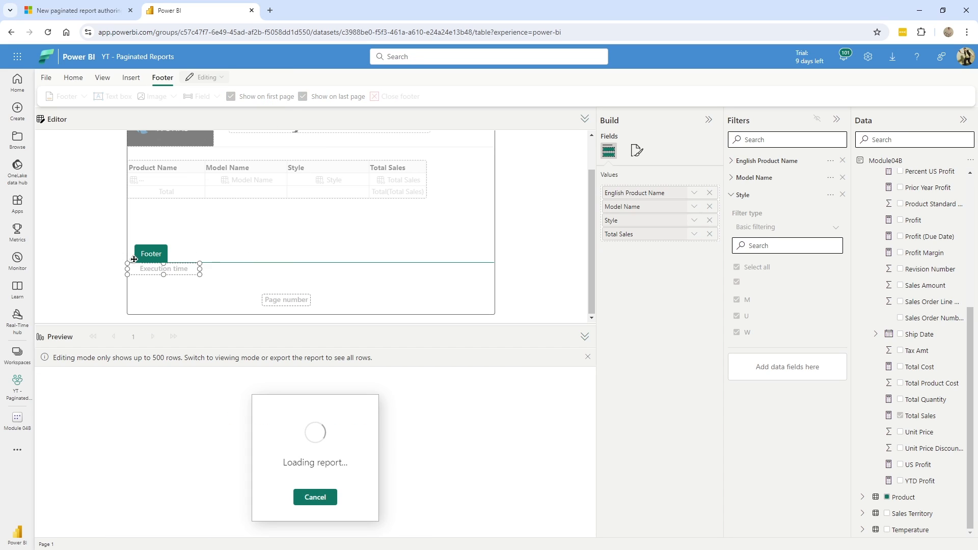
left_click_drag(164, 269, 456, 304)
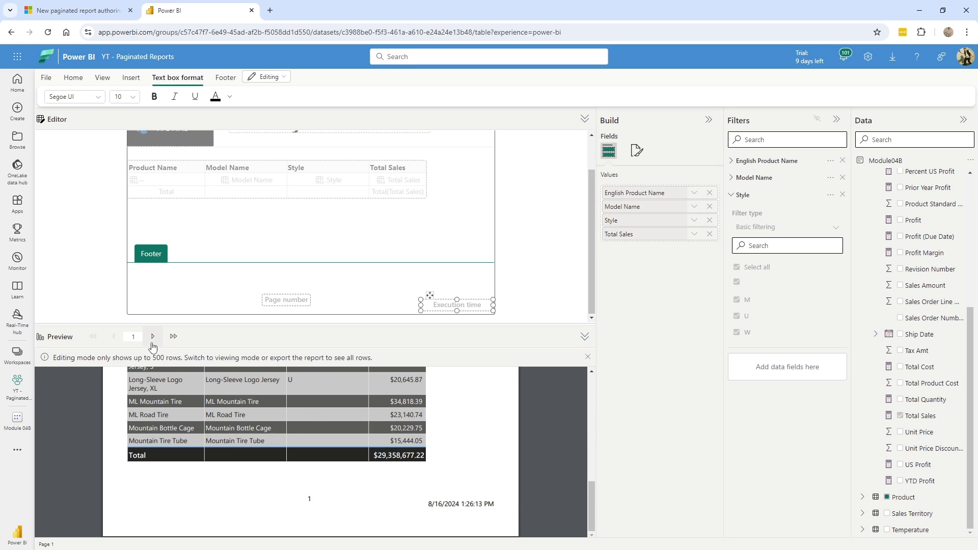
left_click(152, 336)
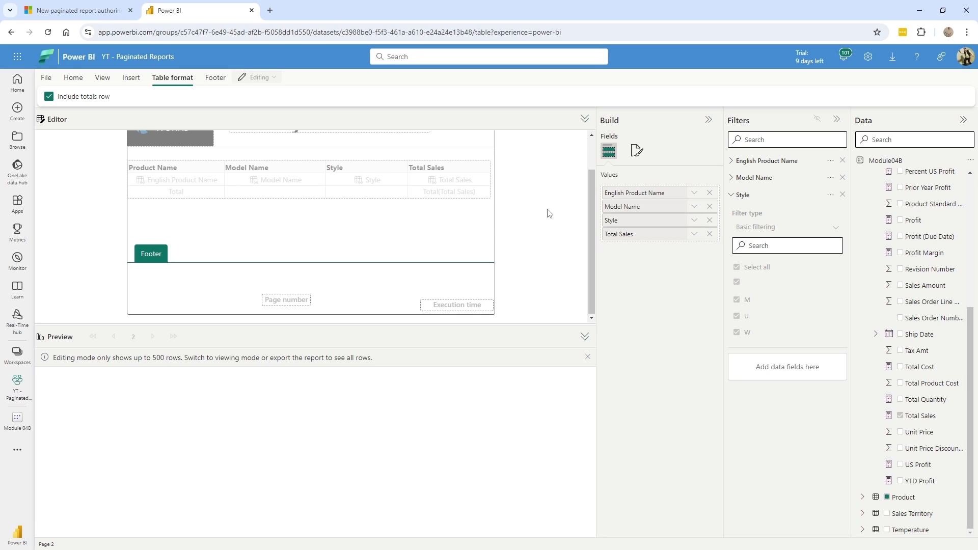
- Review the Style and Model Name filters and add a Color filter
left_click(162, 77)
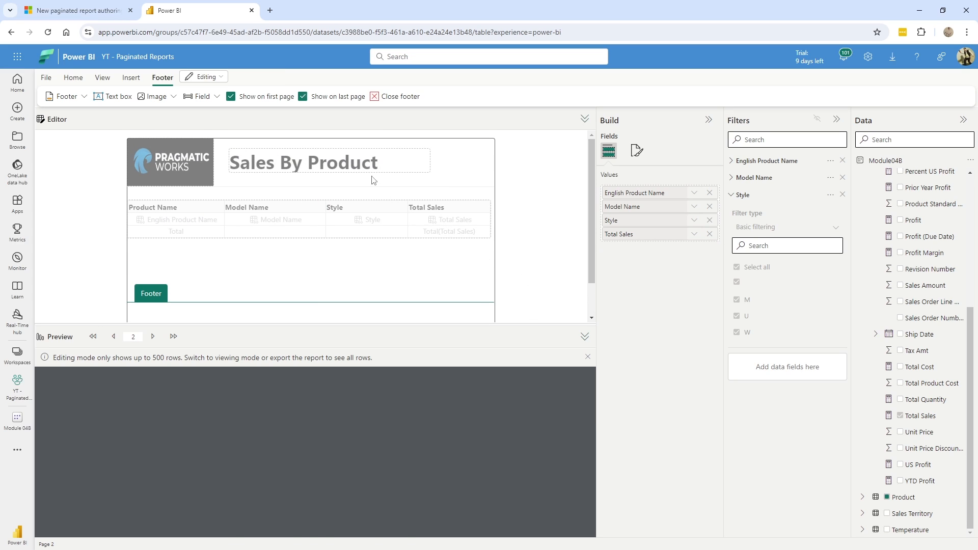
left_click(72, 77)
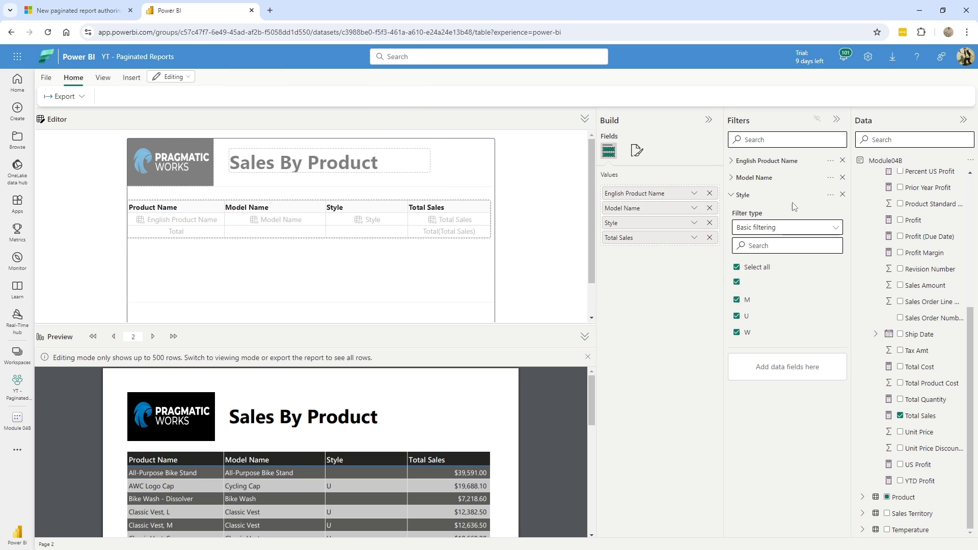
left_click(743, 194)
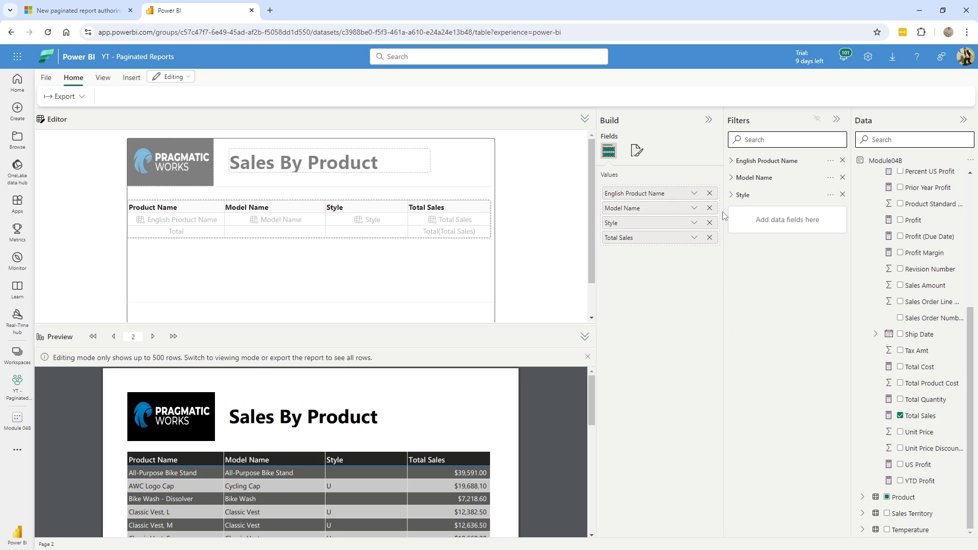
mouse_move(657, 212)
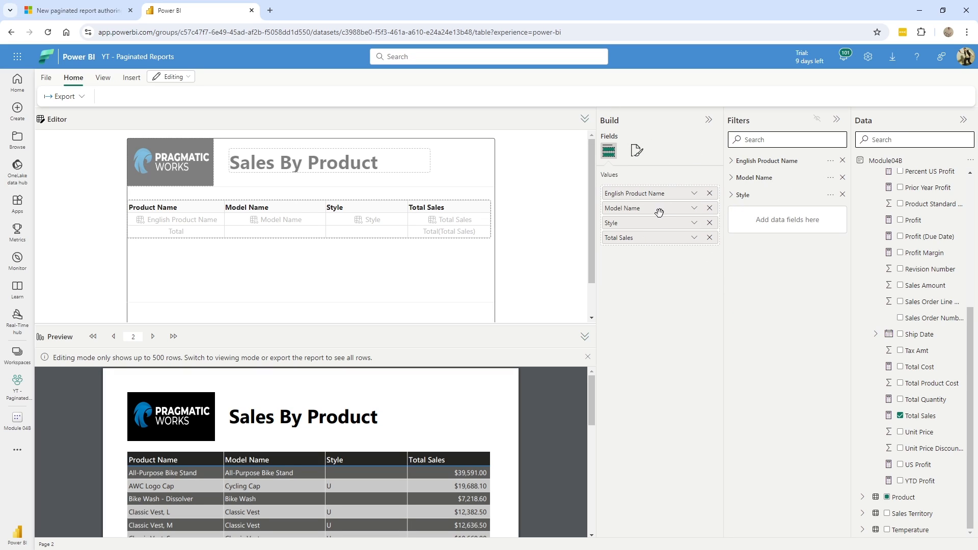
mouse_move(833, 184)
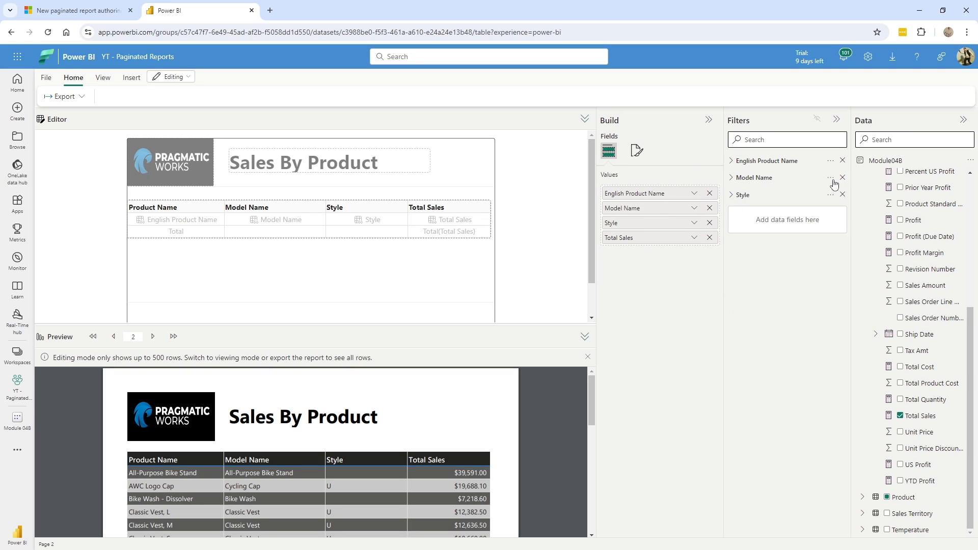
mouse_move(810, 198)
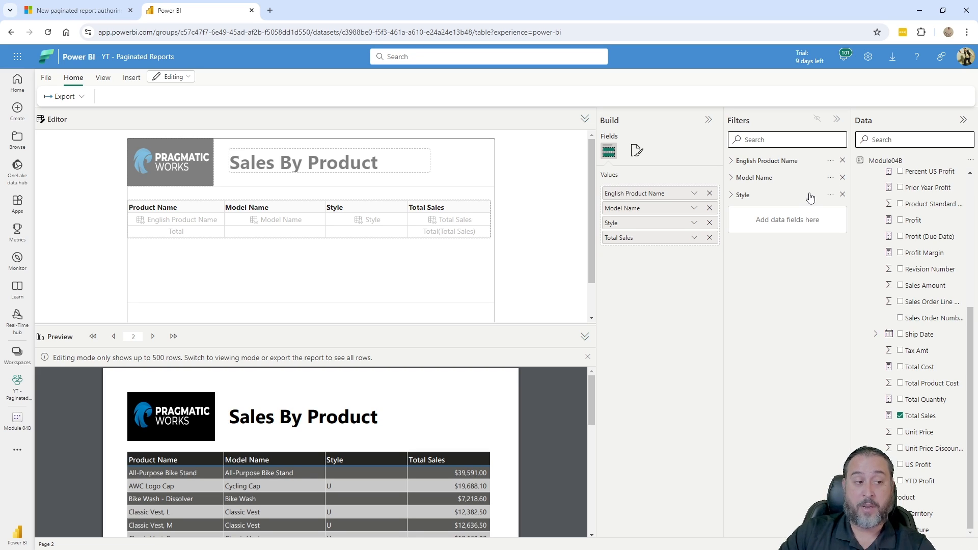
scroll("down", 3)
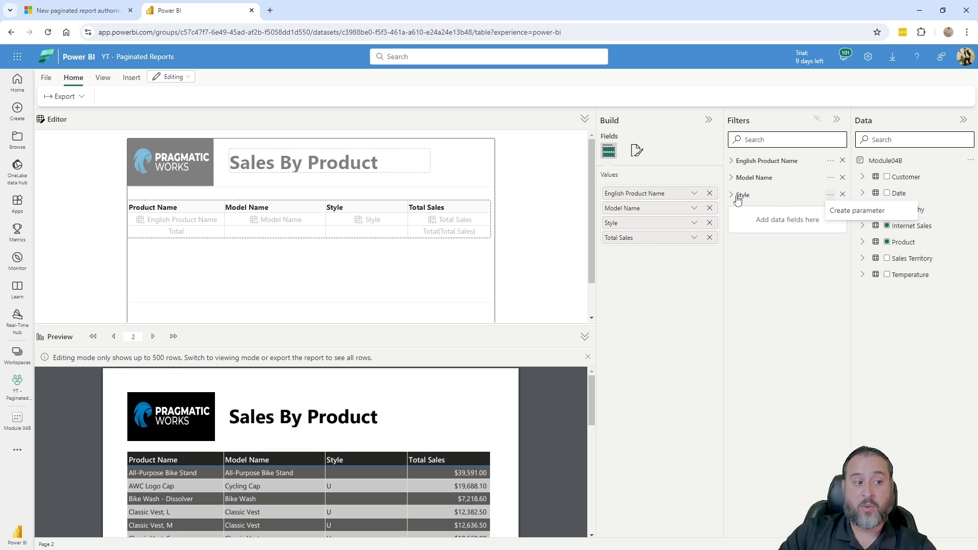
left_click(730, 195)
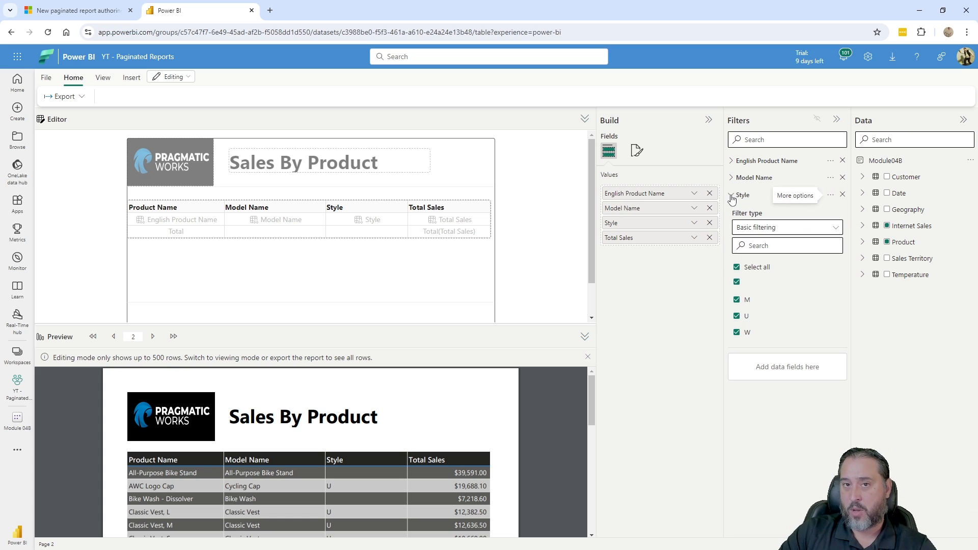
left_click(754, 177)
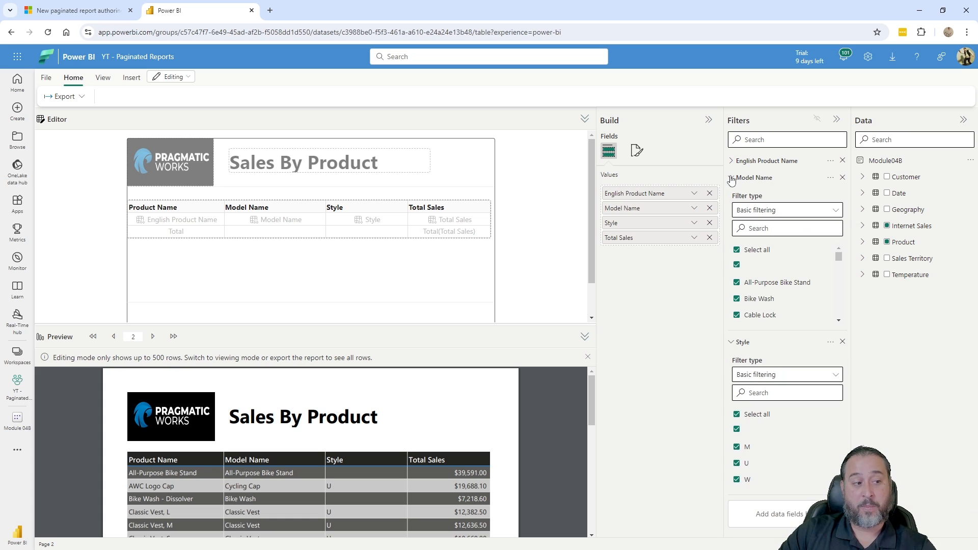
left_click(731, 178)
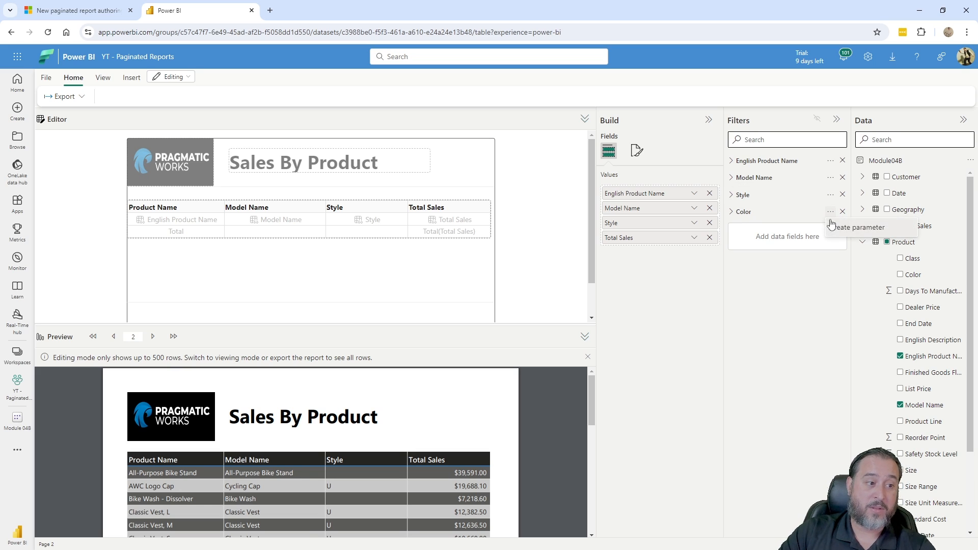
- Convert the Color filter into a report parameter and confirm
left_click(857, 226)
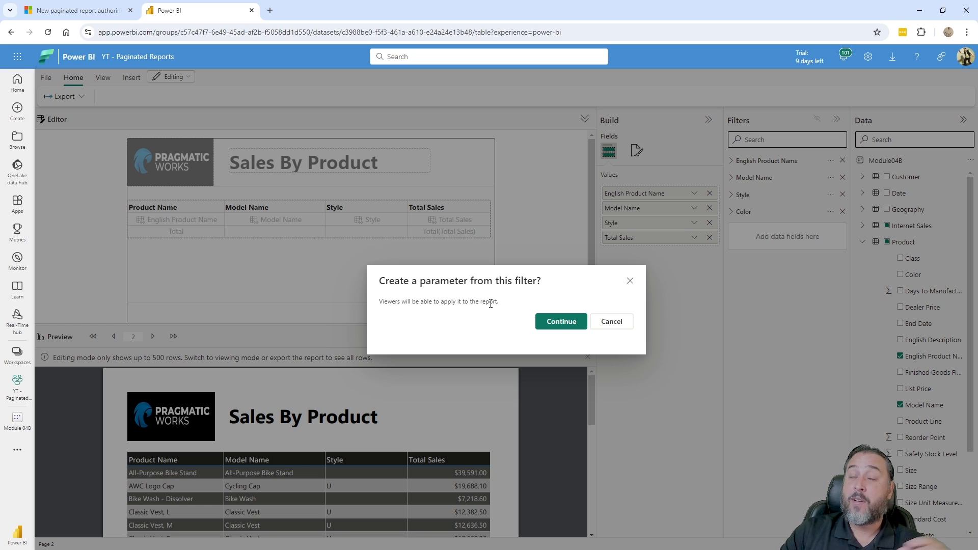
left_click(611, 321)
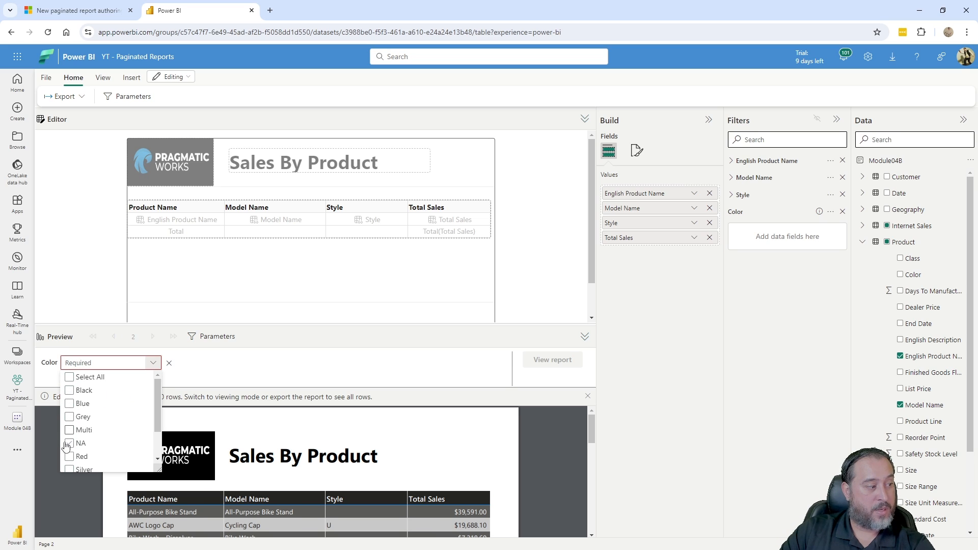
- Preview with Color set to Red, then with all colours selected
left_click(82, 456)
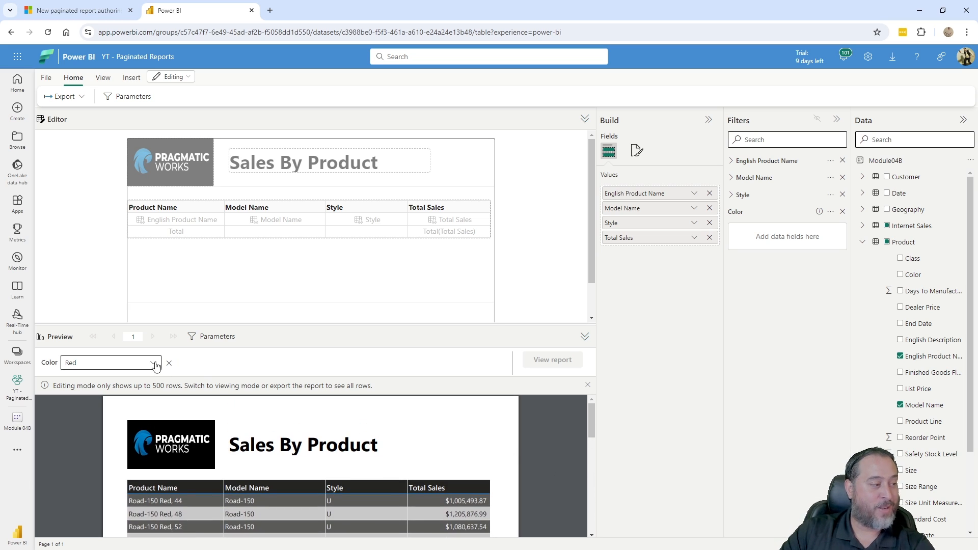
left_click(153, 362)
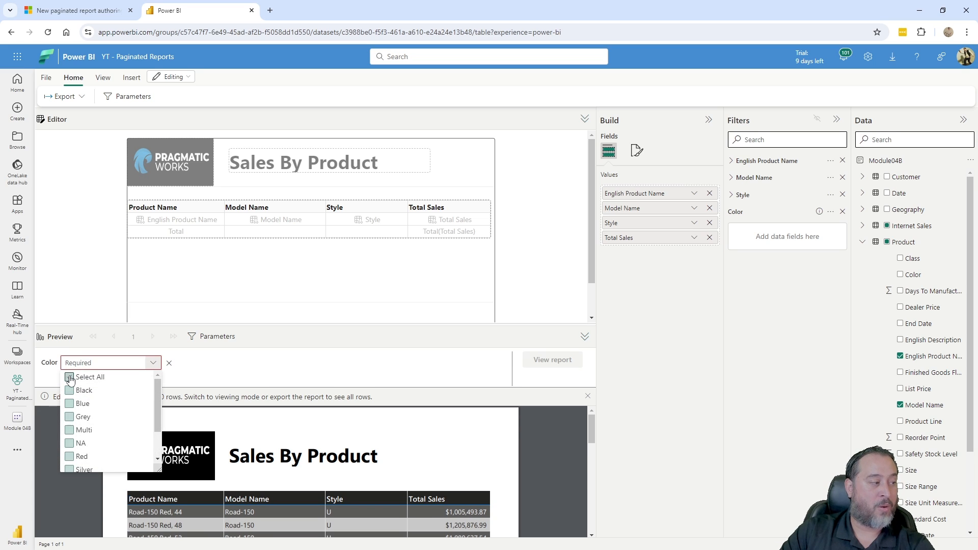
left_click(68, 377)
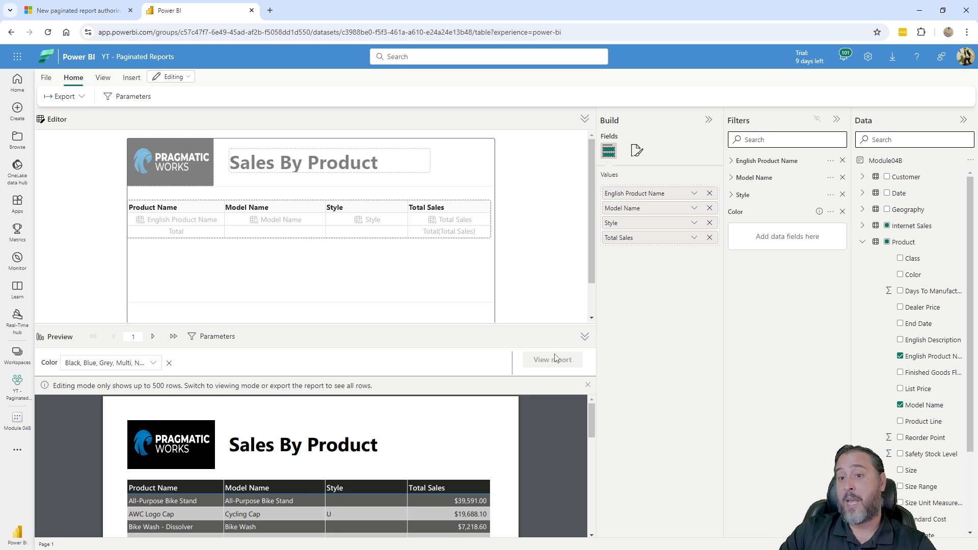
mouse_move(78, 274)
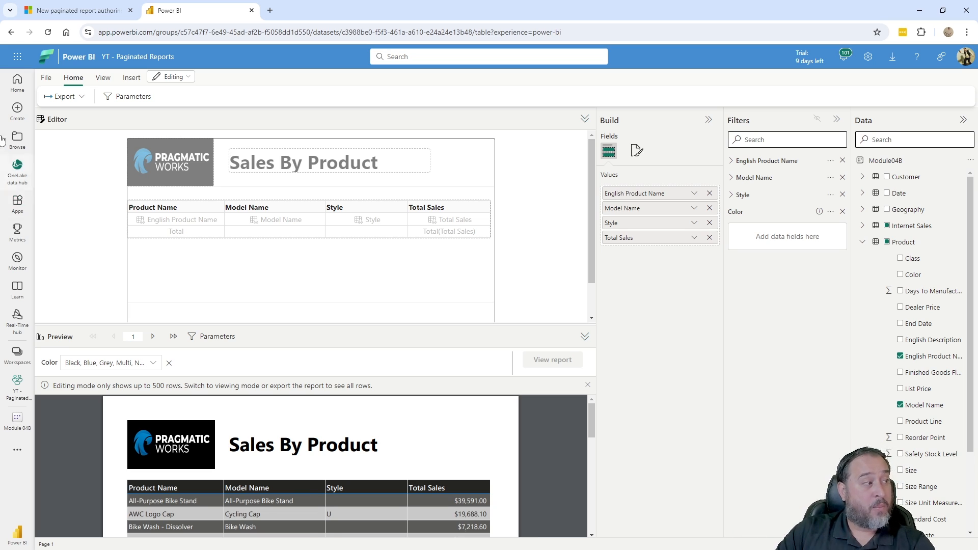
- Save the report as 'Paginated Report' and go to the YT - Paginated Reports workspace
left_click(46, 77)
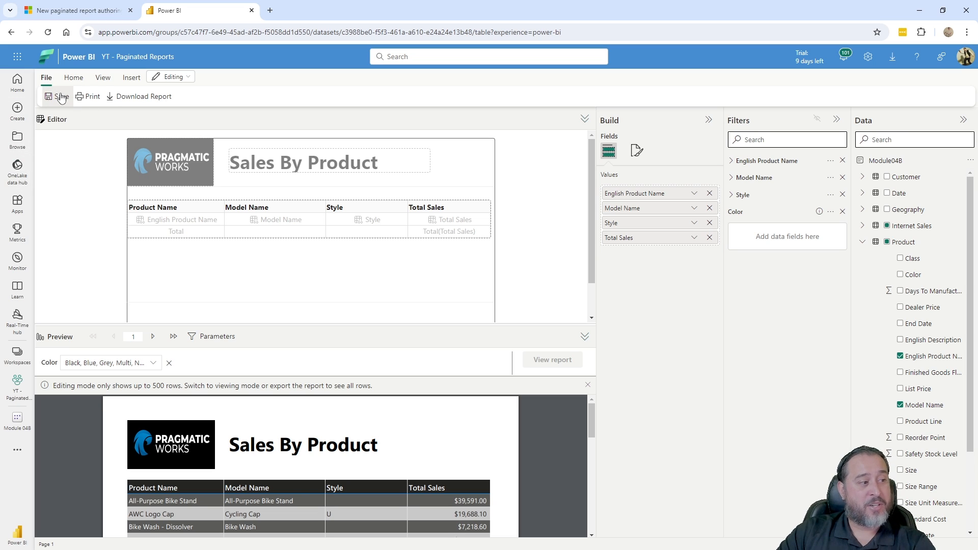
left_click(60, 96)
type("Pagiante")
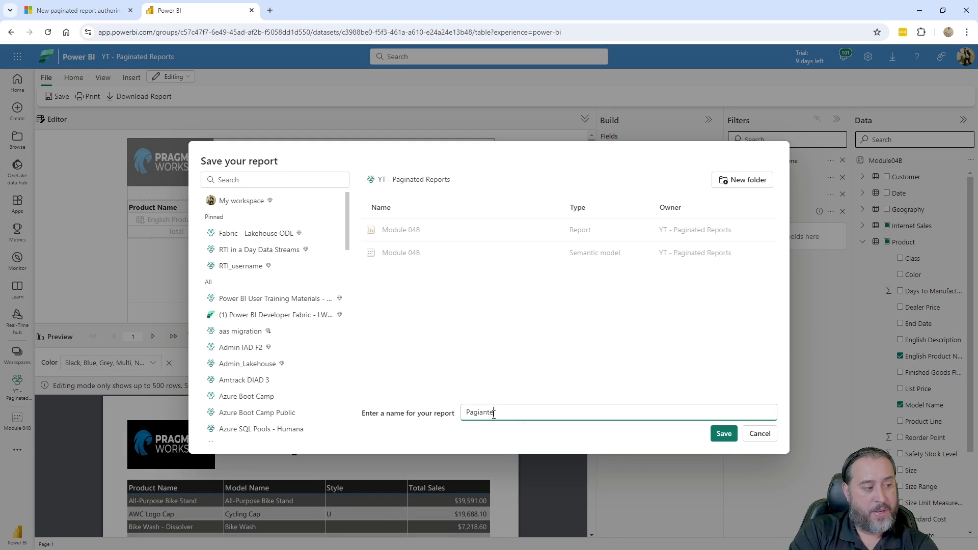
type("REport")
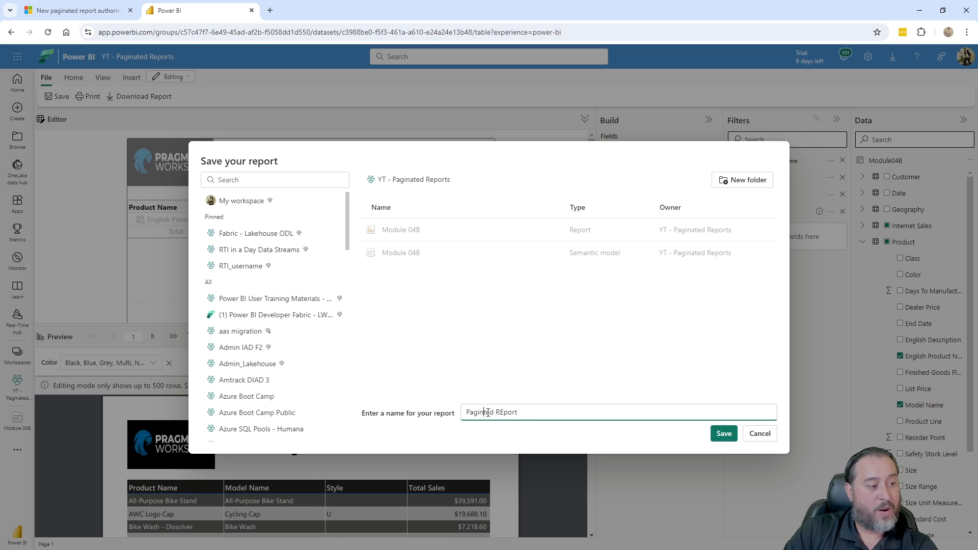
type("Paginated Report")
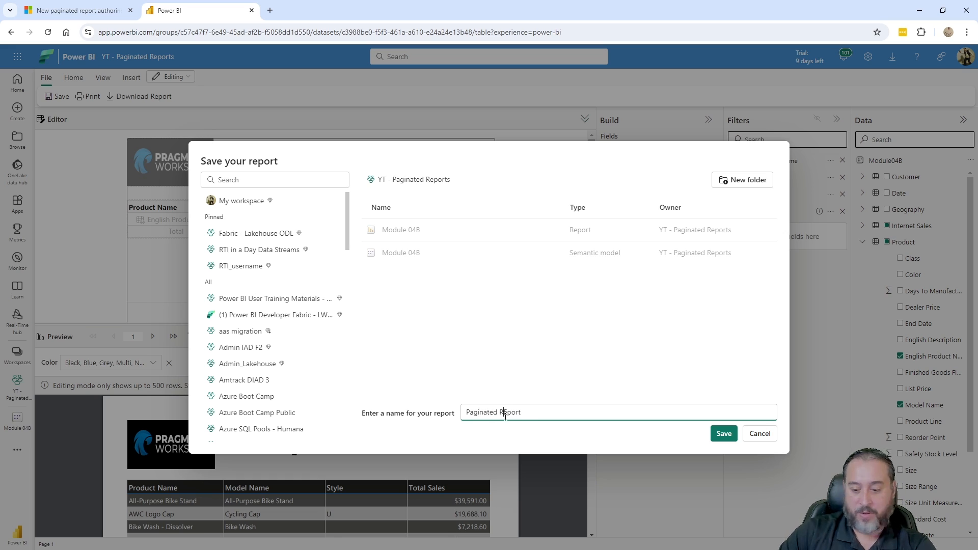
left_click(723, 434)
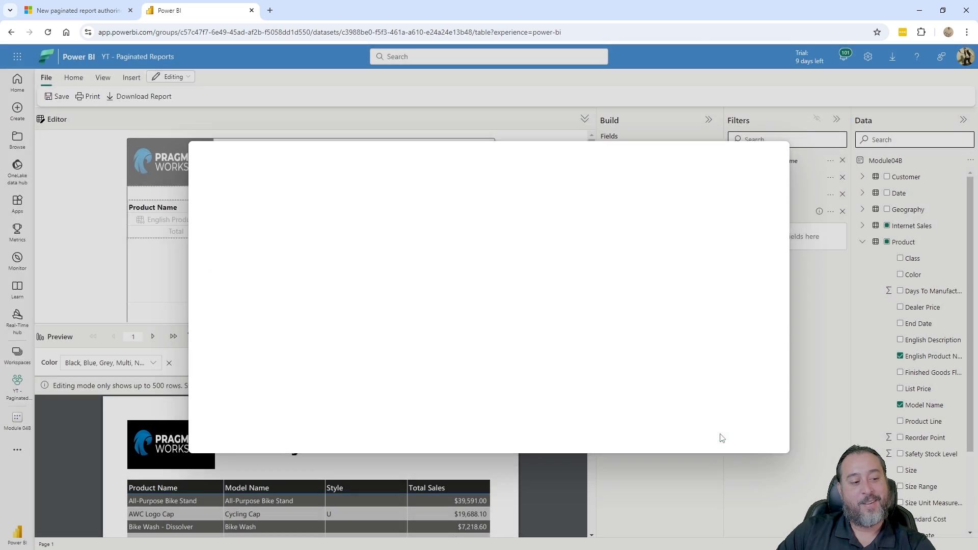
left_click(61, 96)
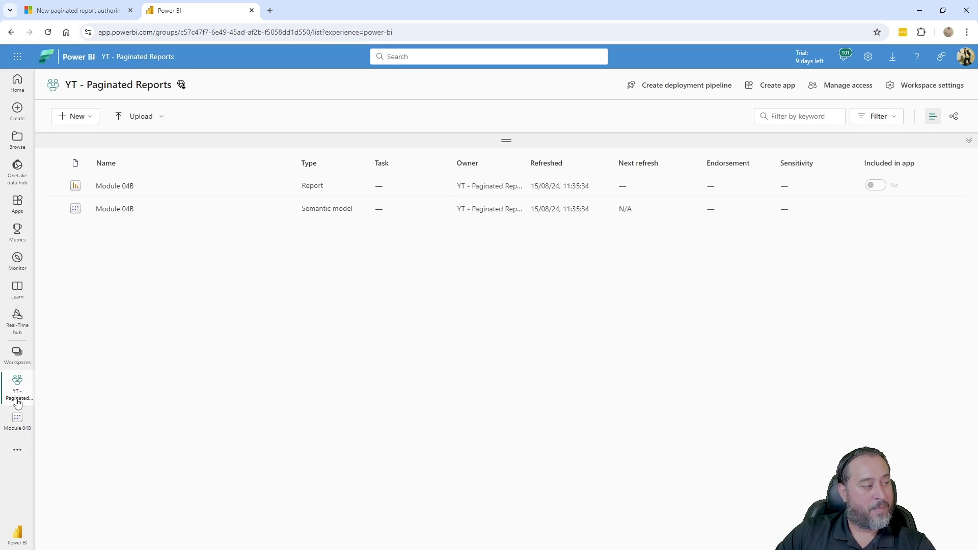
- Check the Module 04B model and Paginated Report's actions menu in the workspace
left_click(114, 208)
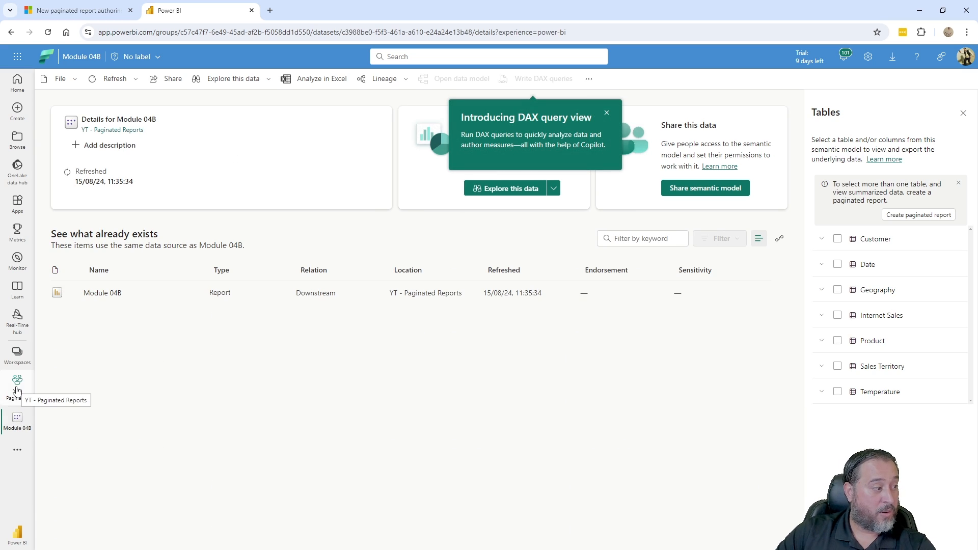
left_click(17, 384)
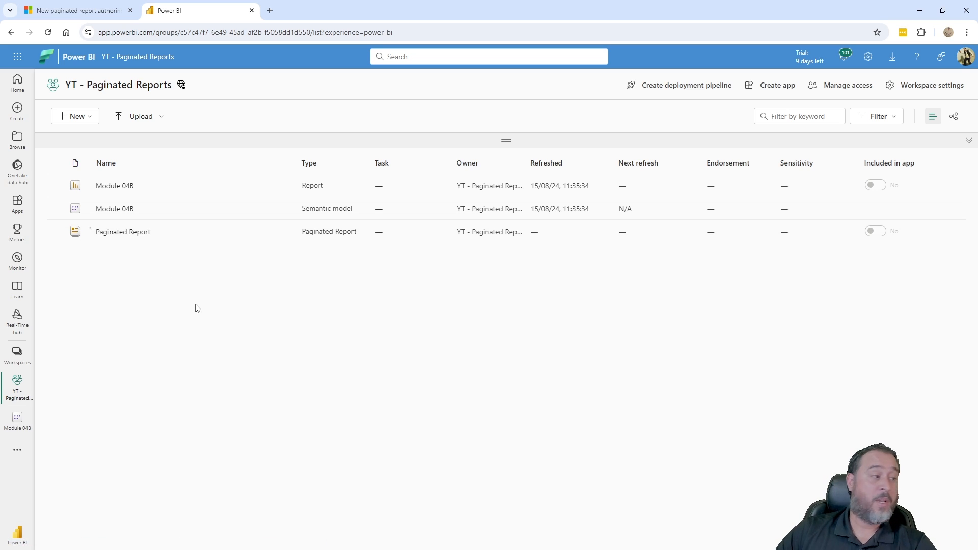
left_click(284, 232)
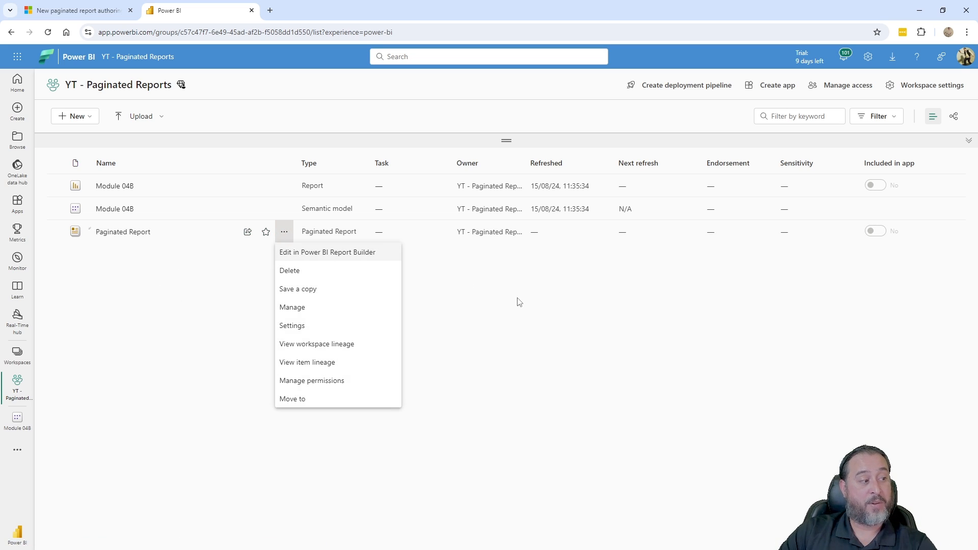
left_click(284, 232)
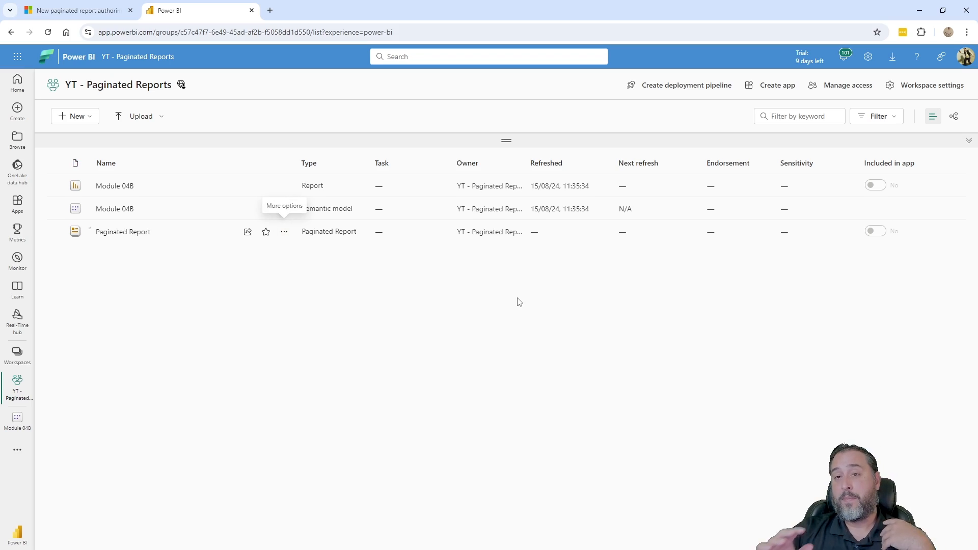